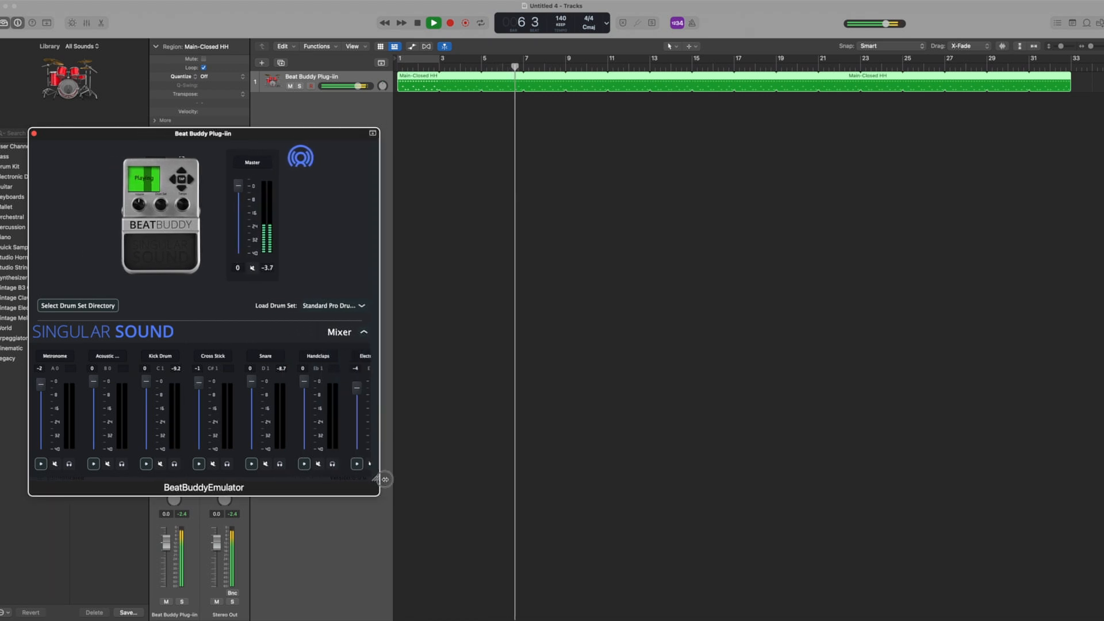
Play the Main-Closed HH region through the BeatBuddy plug-in, then enter municipalman.com in Safari
drag(383, 479, 549, 482)
text(municipalman.com)
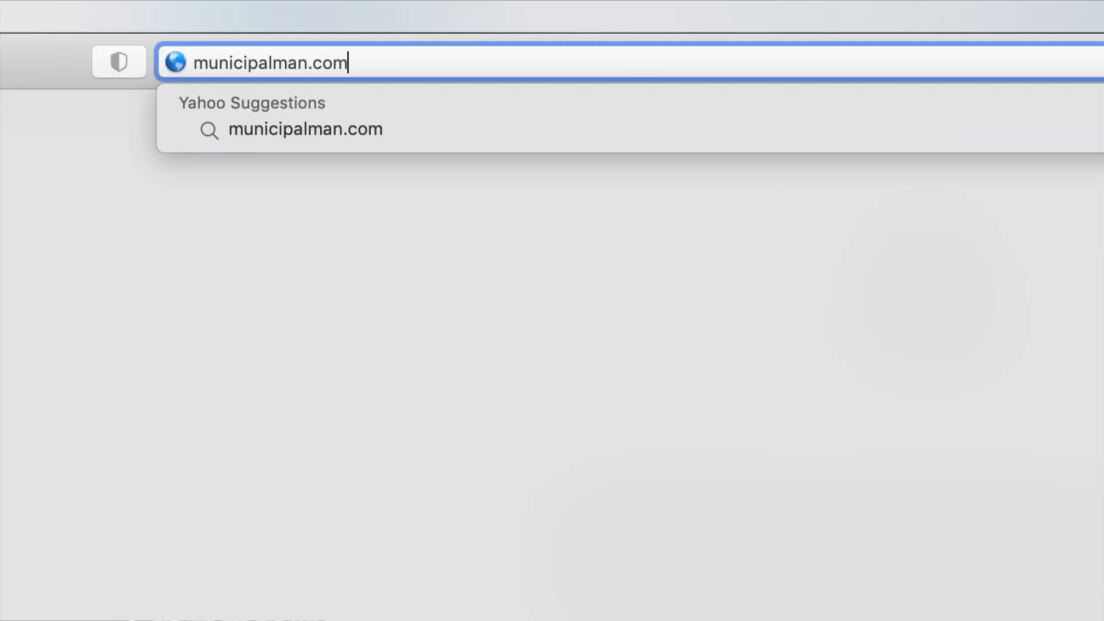
Load municipalman.com and scroll through its beat multi-packs and single-song beats
key(Return)
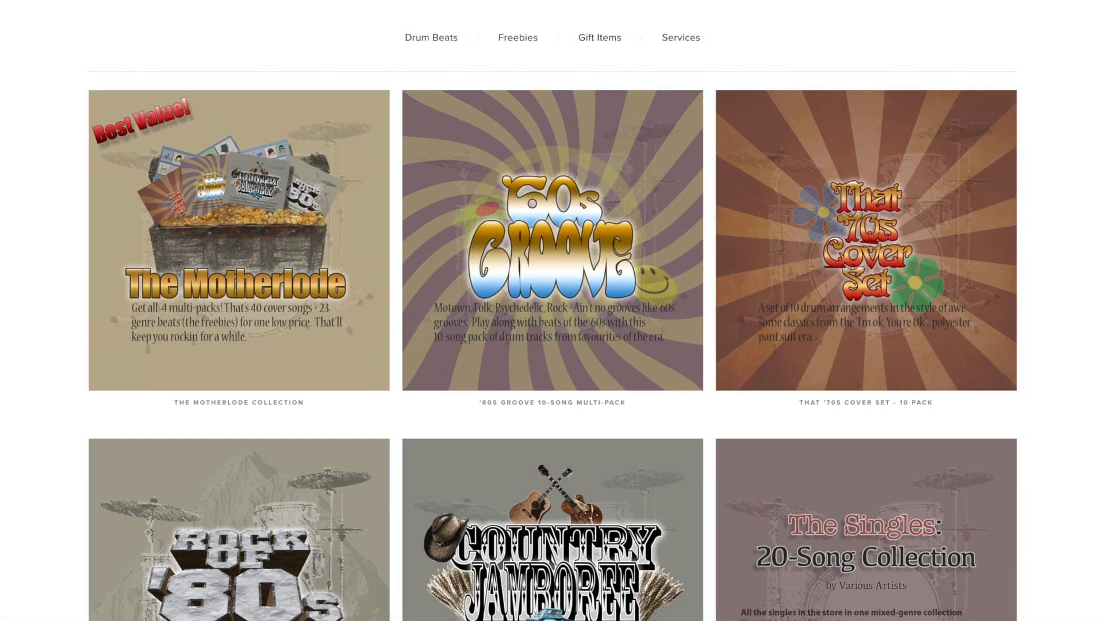
scroll(down, 3)
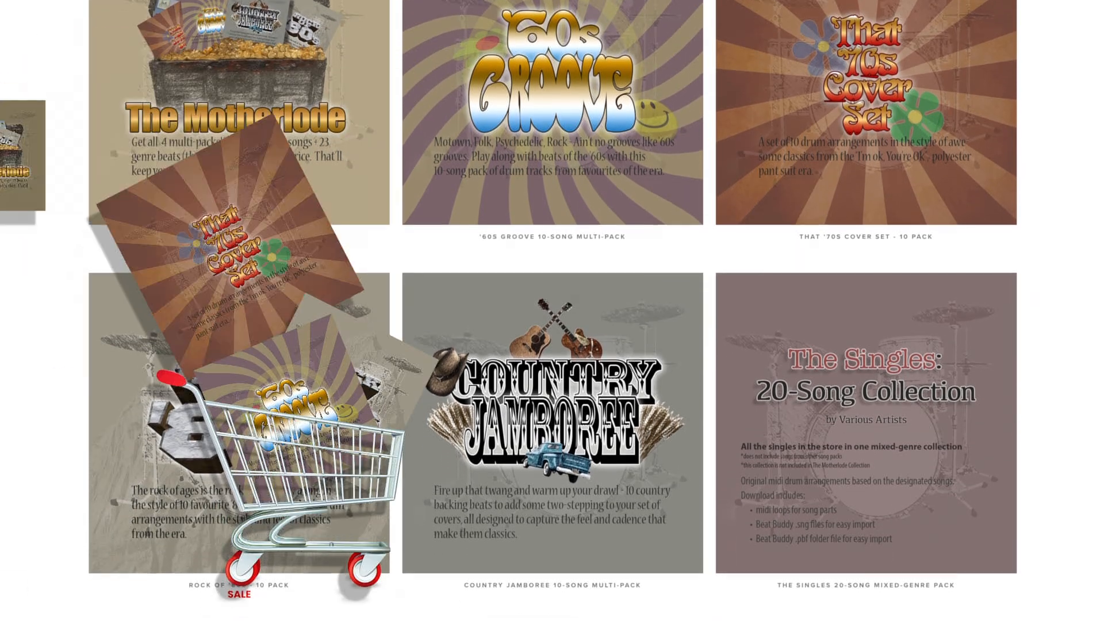
scroll(down, 3)
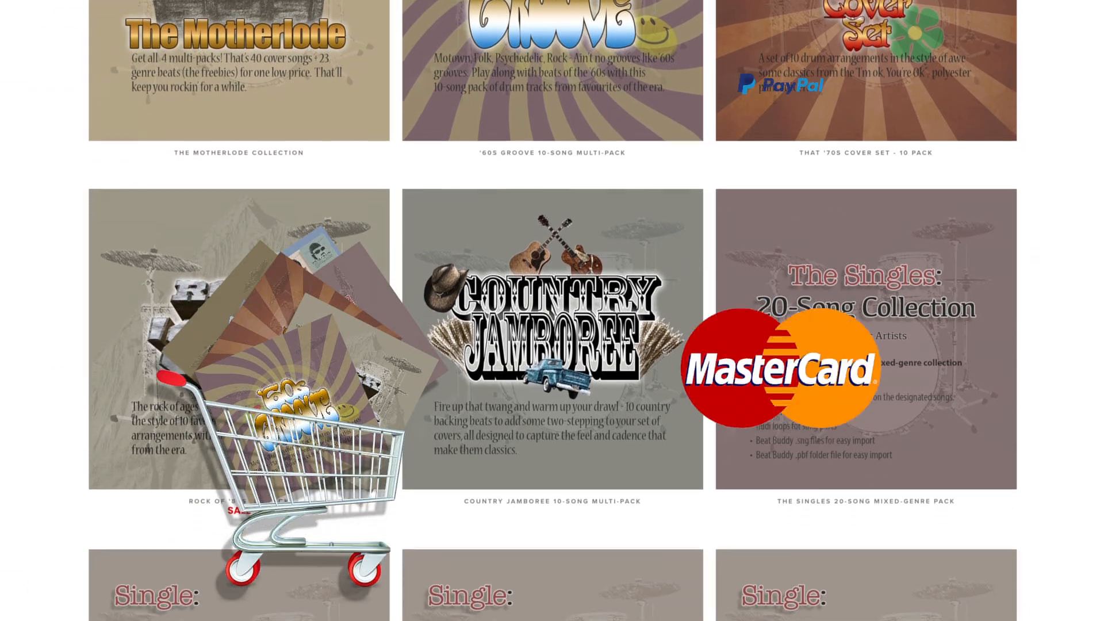
scroll(down, 3)
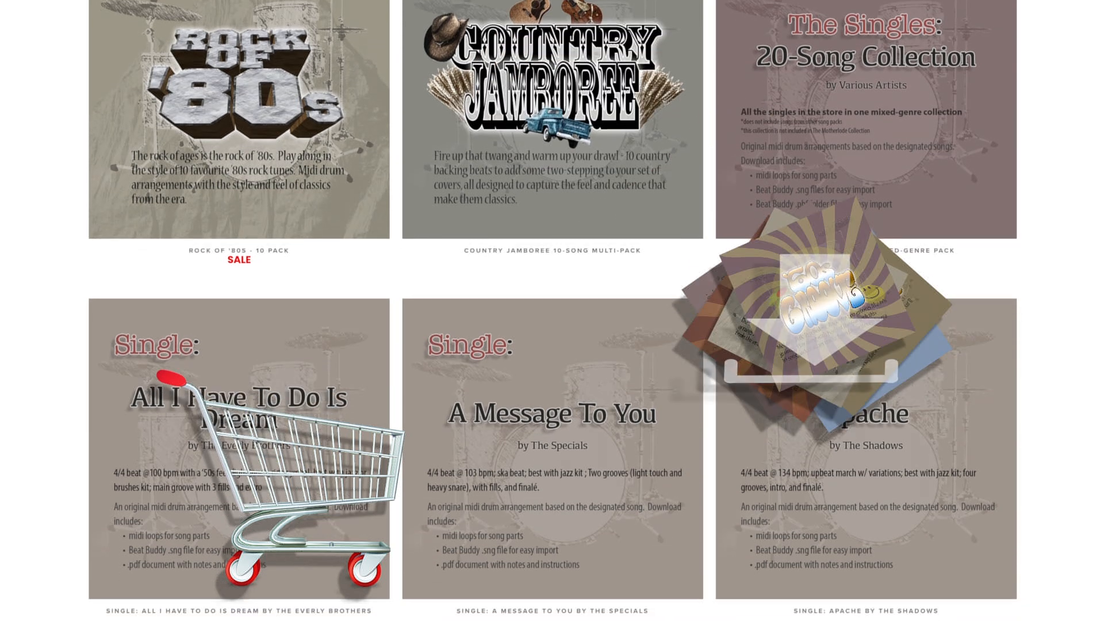
scroll(down, 3)
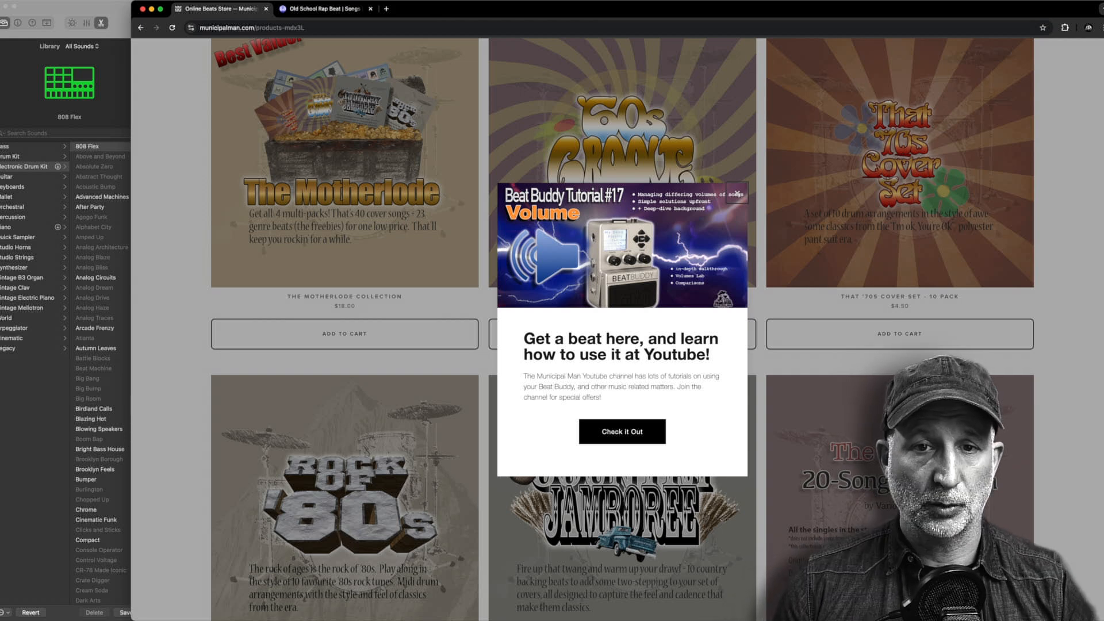
mouse_move(451, 13)
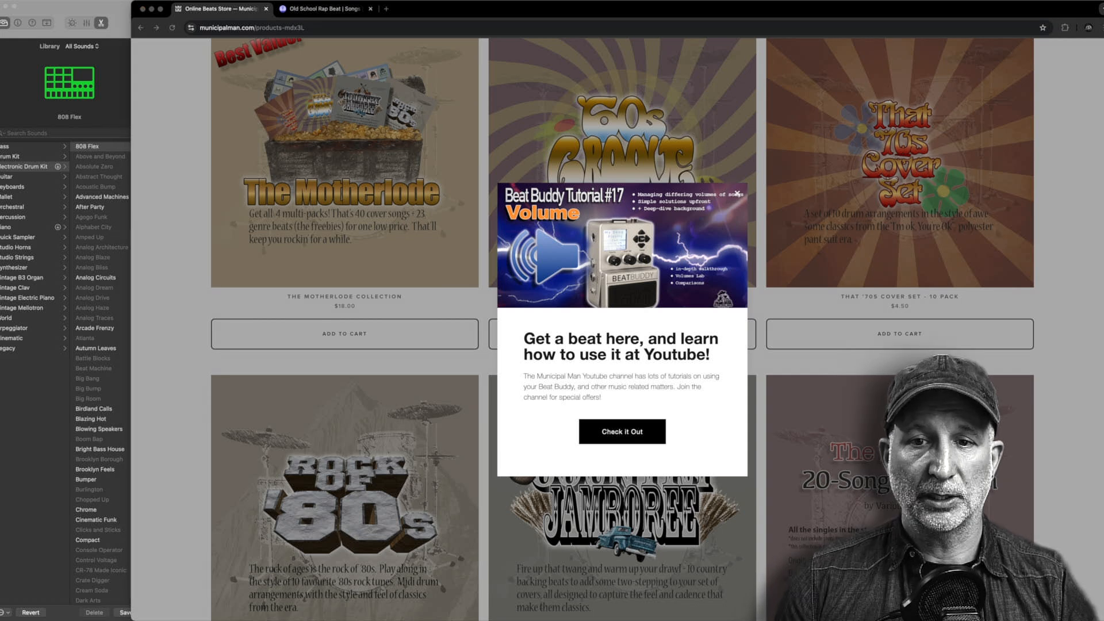
Open the Singular Sound forum thread announcing the free beta BeatBuddy DAW plug-in
click(622, 431)
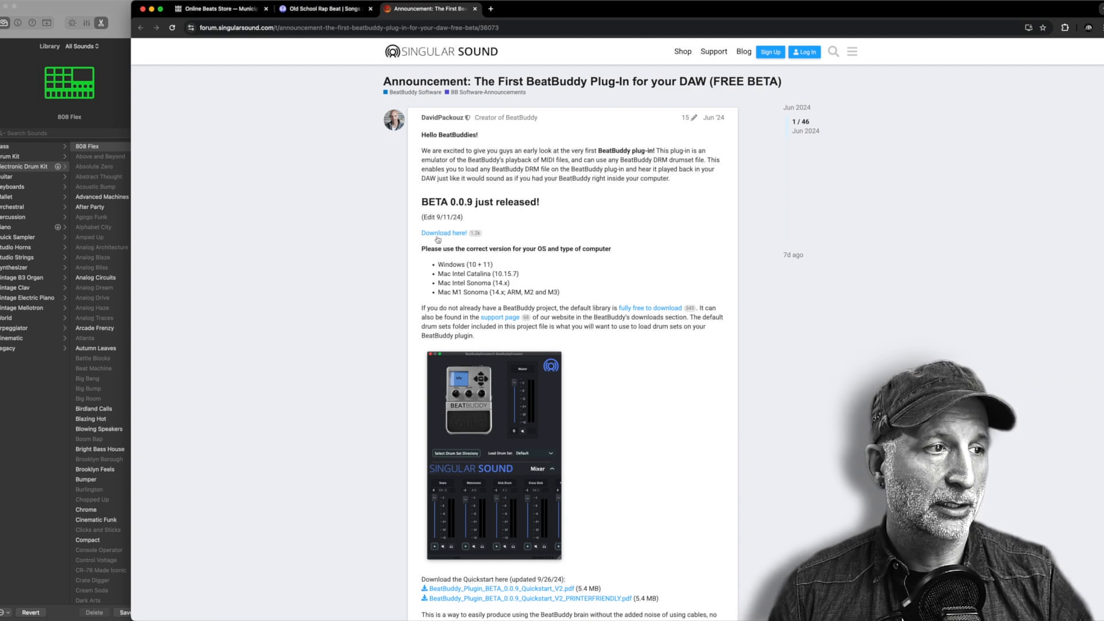
Open the forum's 'Download here!' plug-in link in a new tab
right_click(443, 233)
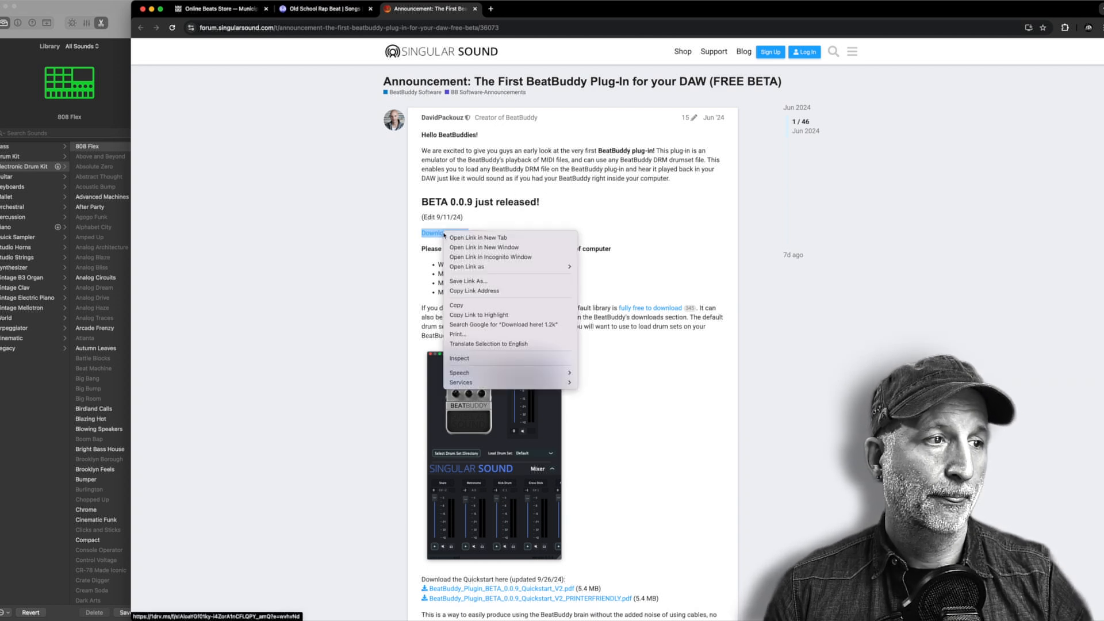
click(478, 237)
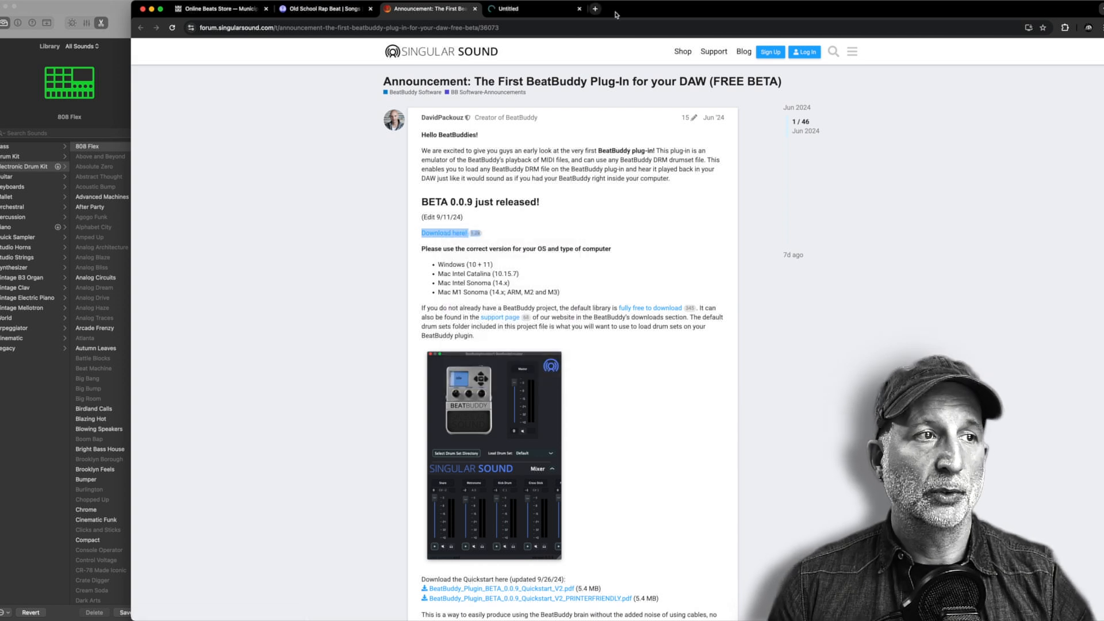
click(445, 233)
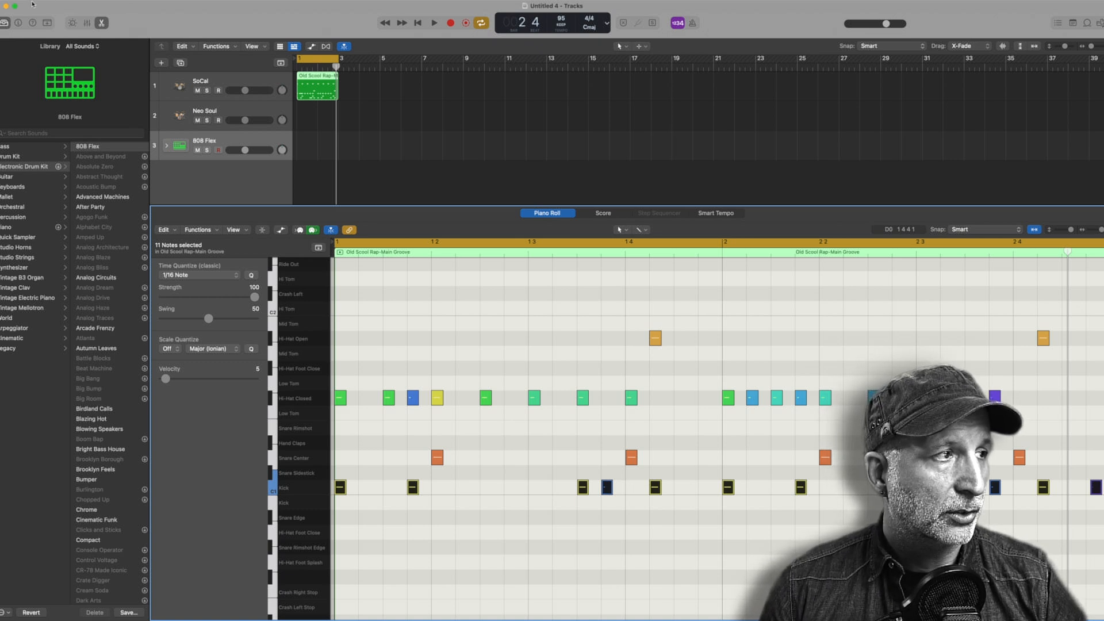
click(28, 4)
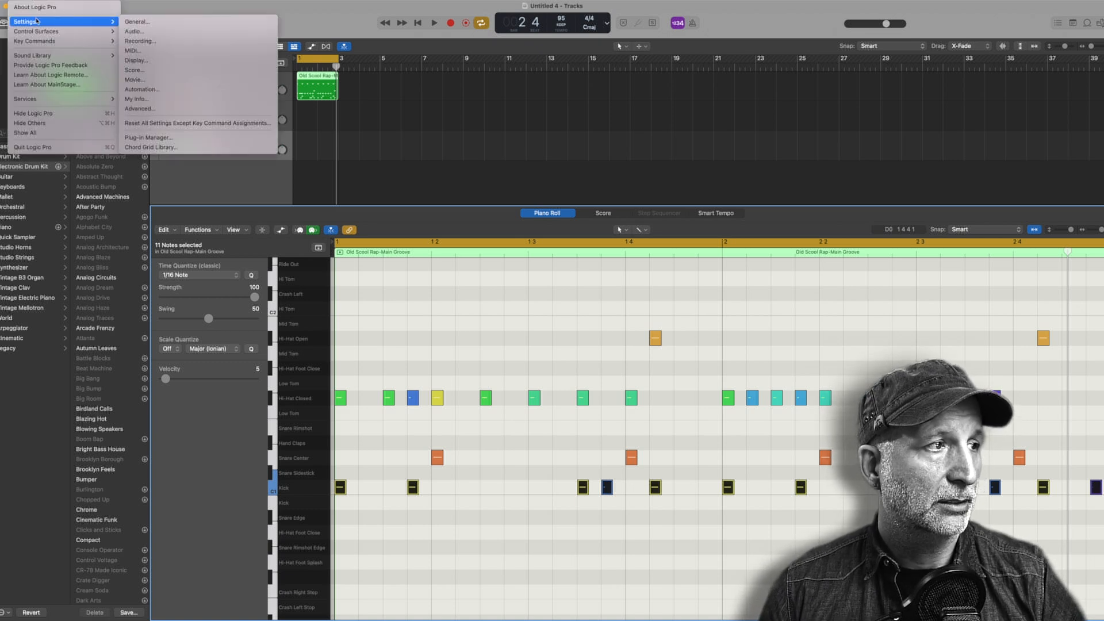
mouse_move(148, 137)
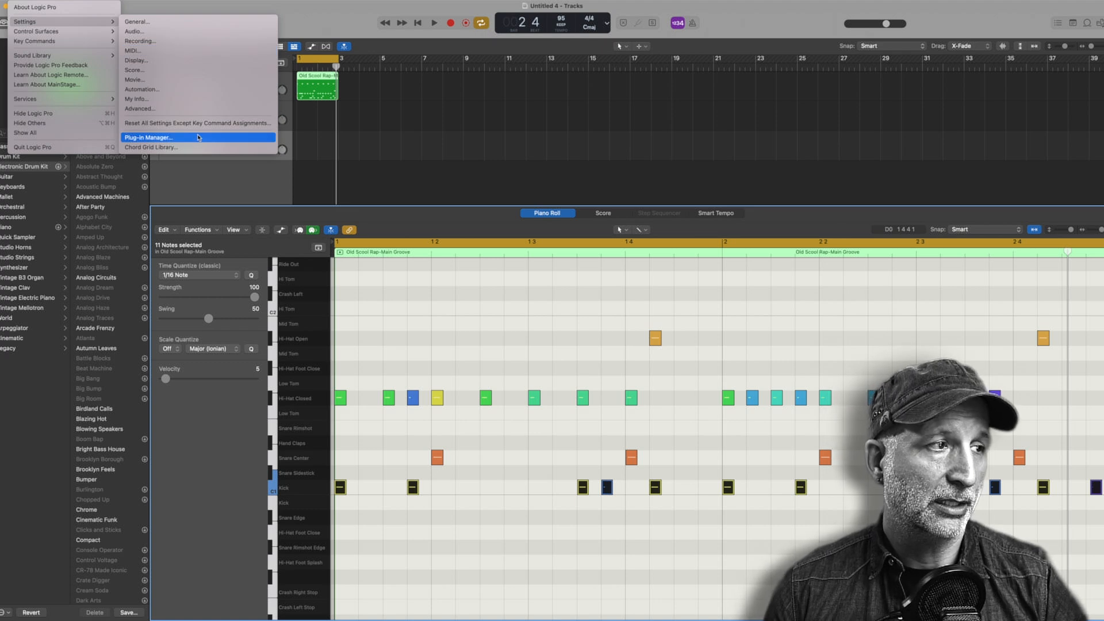
click(148, 137)
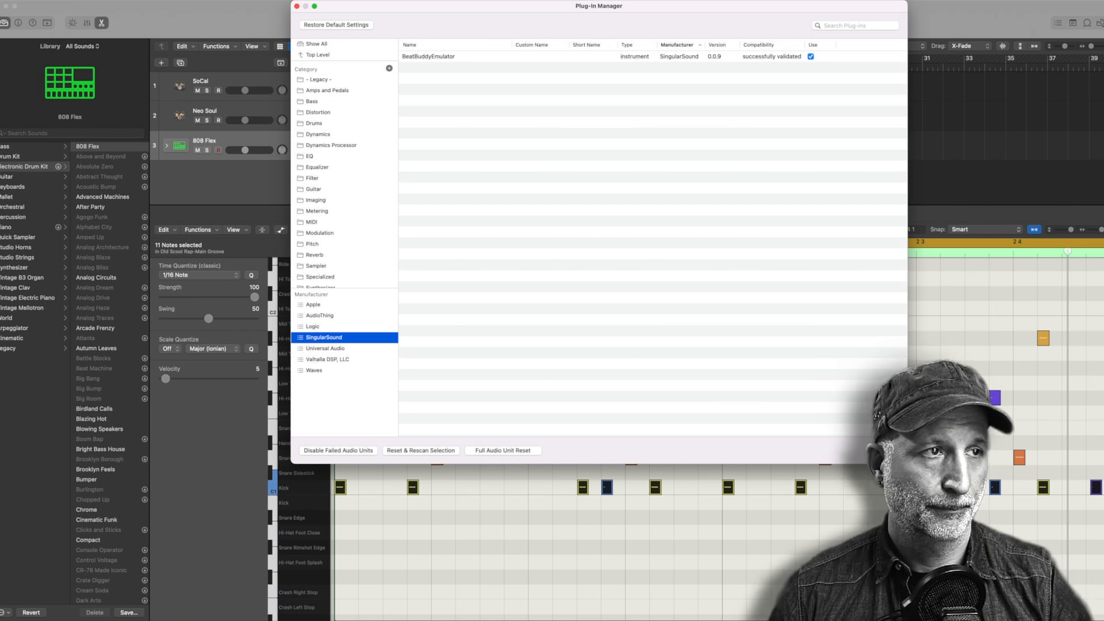
click(297, 6)
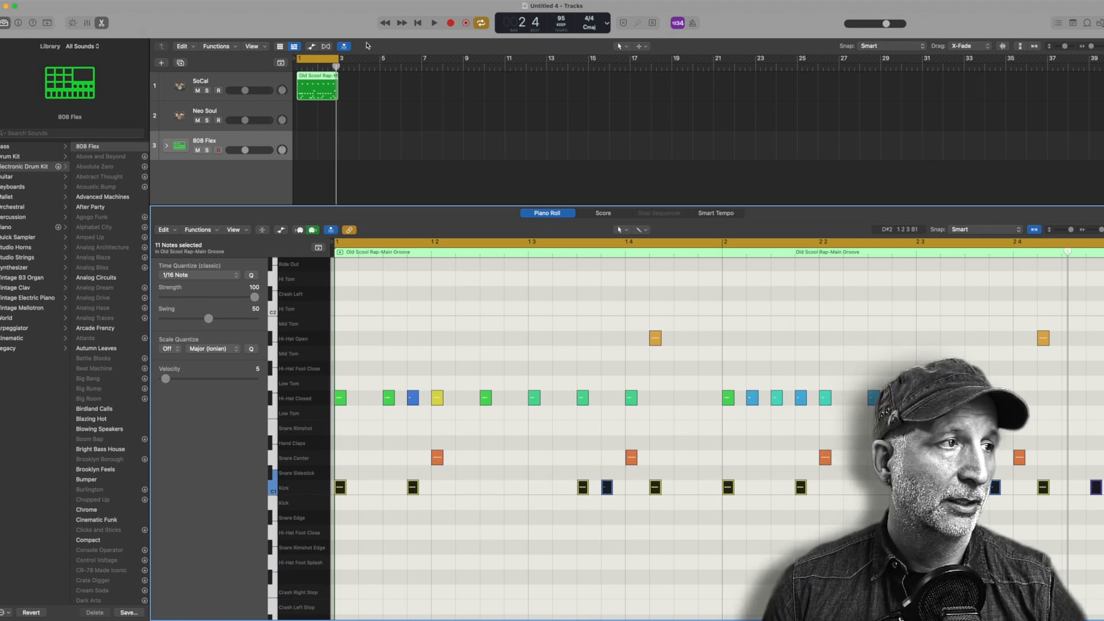
Create a Software Instrument track with an Empty Channel Strip, named Inst 3
click(161, 63)
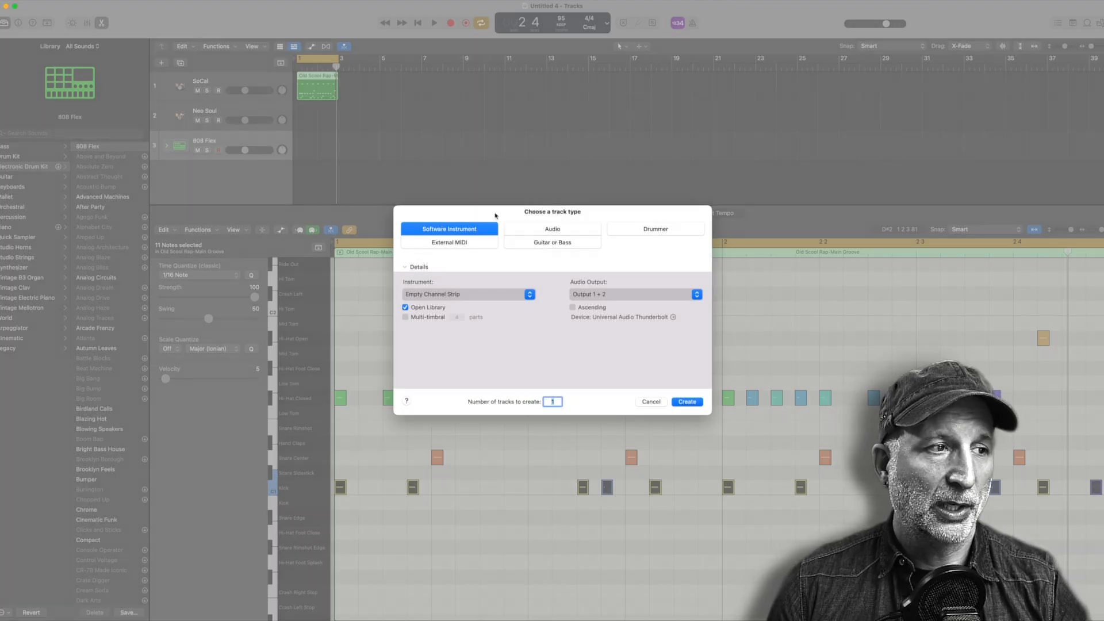
mouse_move(451, 260)
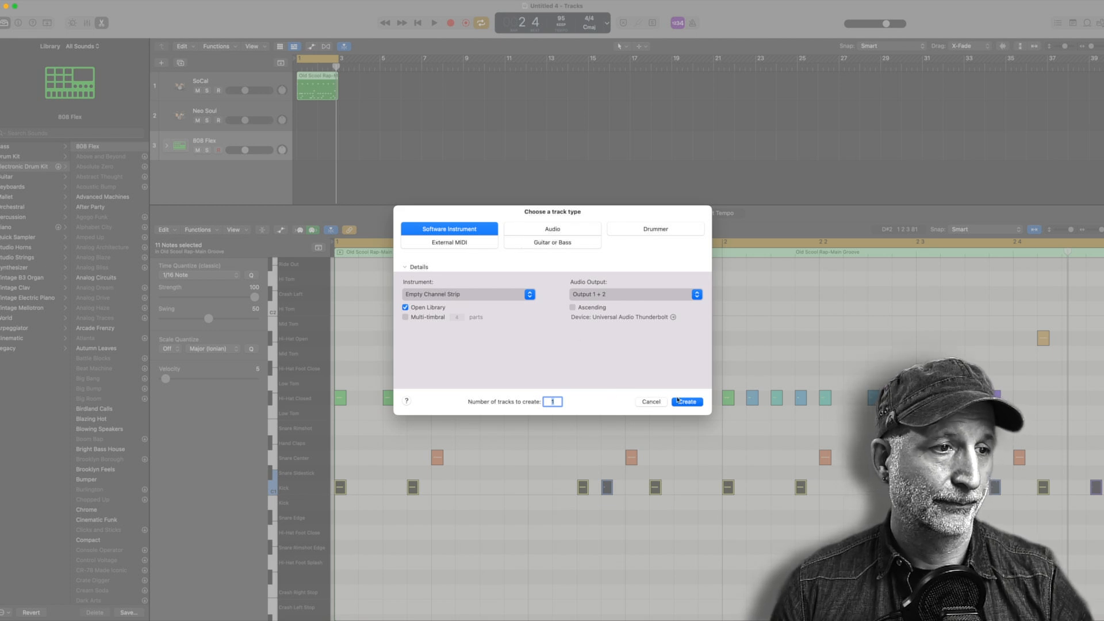
click(685, 401)
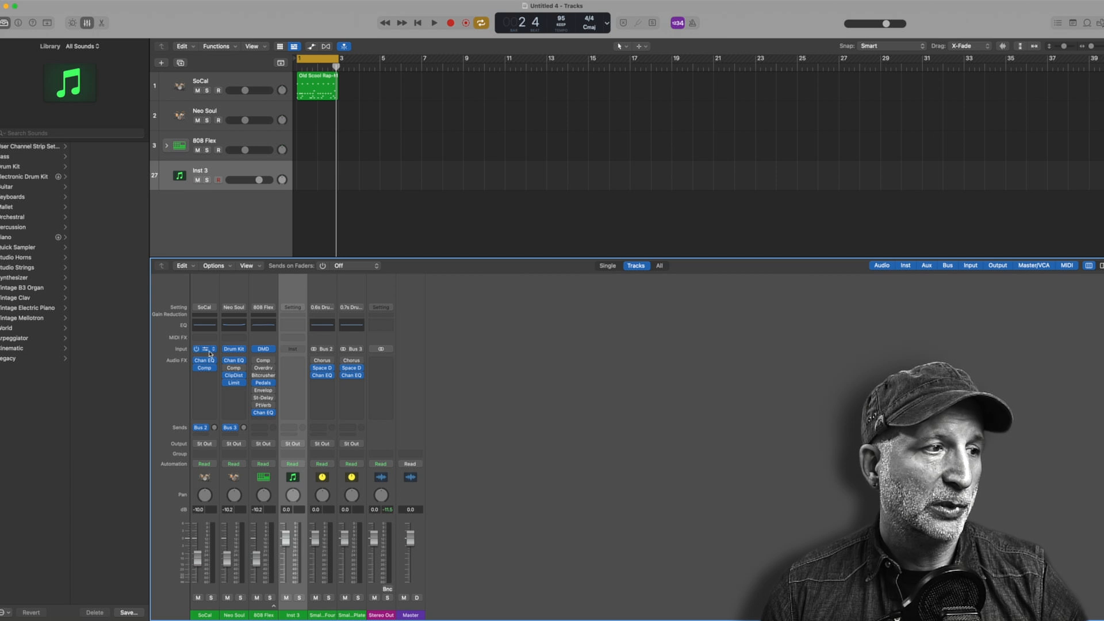
Load AU Instruments > SingularSound > BeatBuddyEmulator > Stereo on Inst 3
click(292, 349)
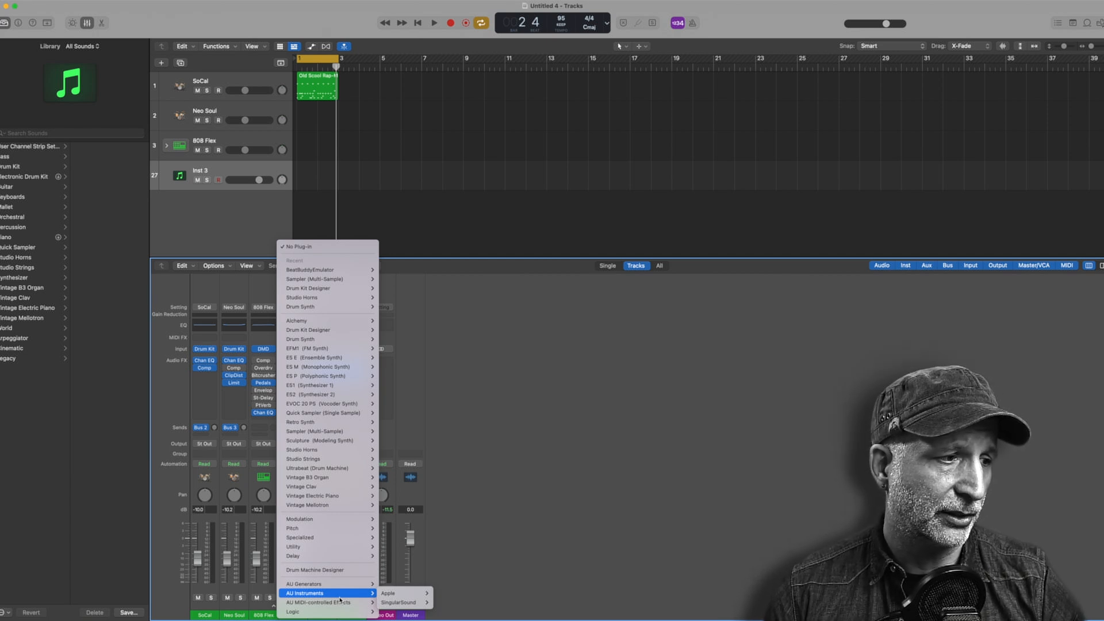
mouse_move(399, 603)
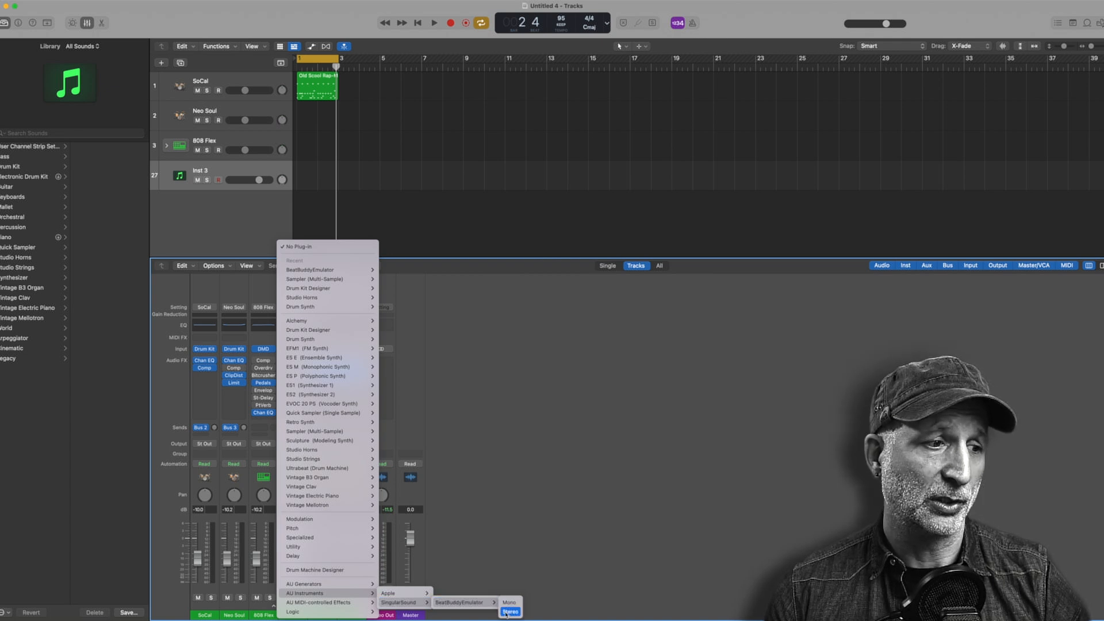
click(510, 611)
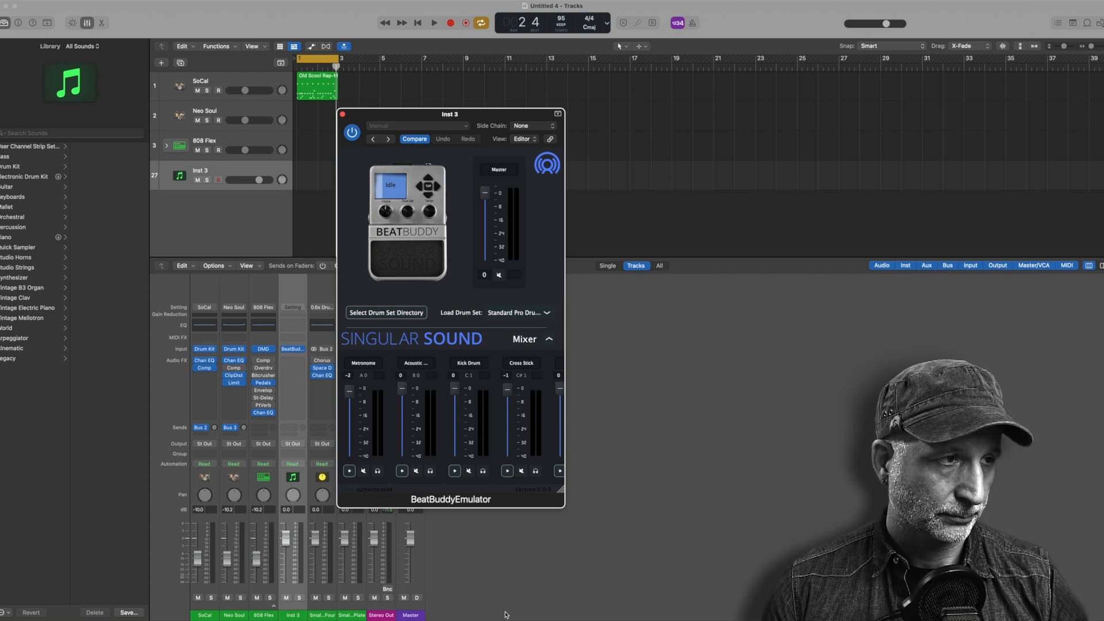
Drag the BeatBuddyEmulator window to the right side of the screen
drag(451, 115, 704, 100)
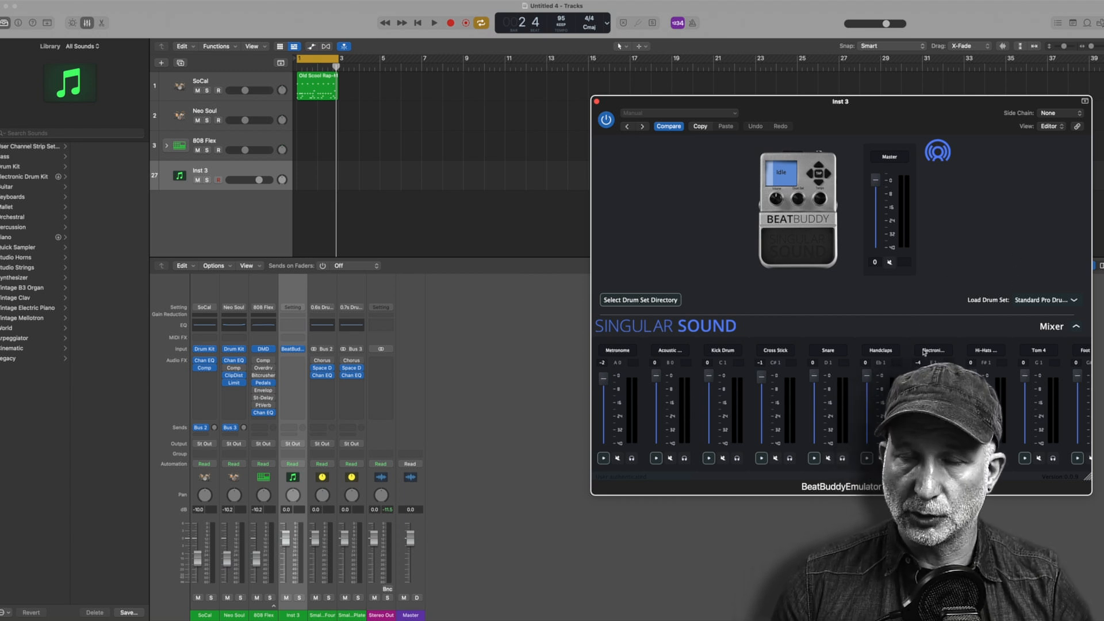
mouse_move(922, 328)
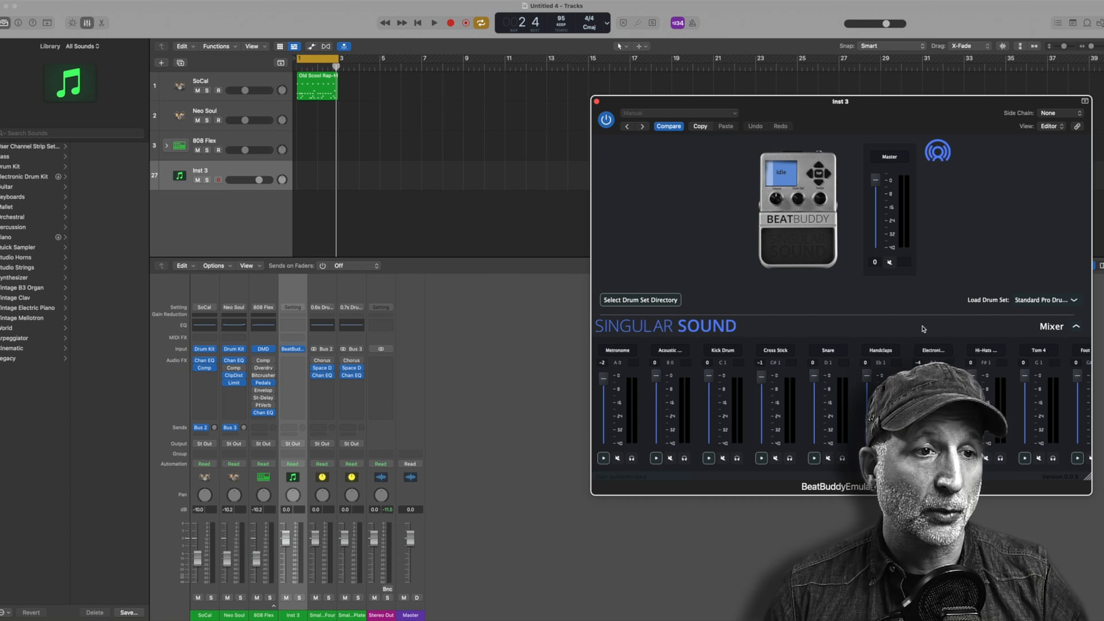
mouse_move(755, 327)
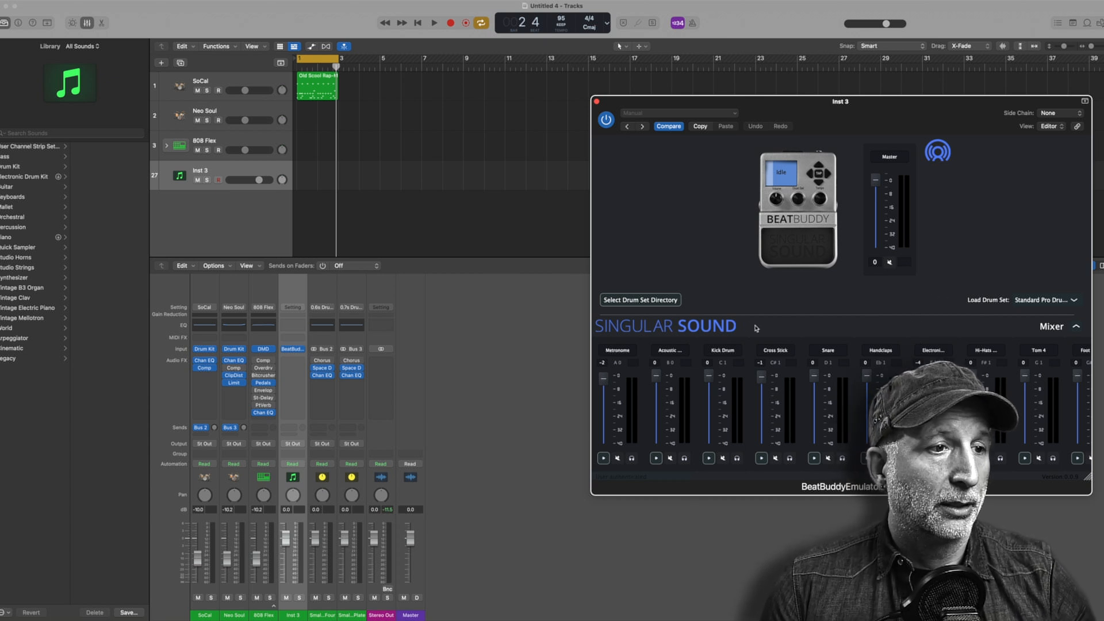
mouse_move(734, 301)
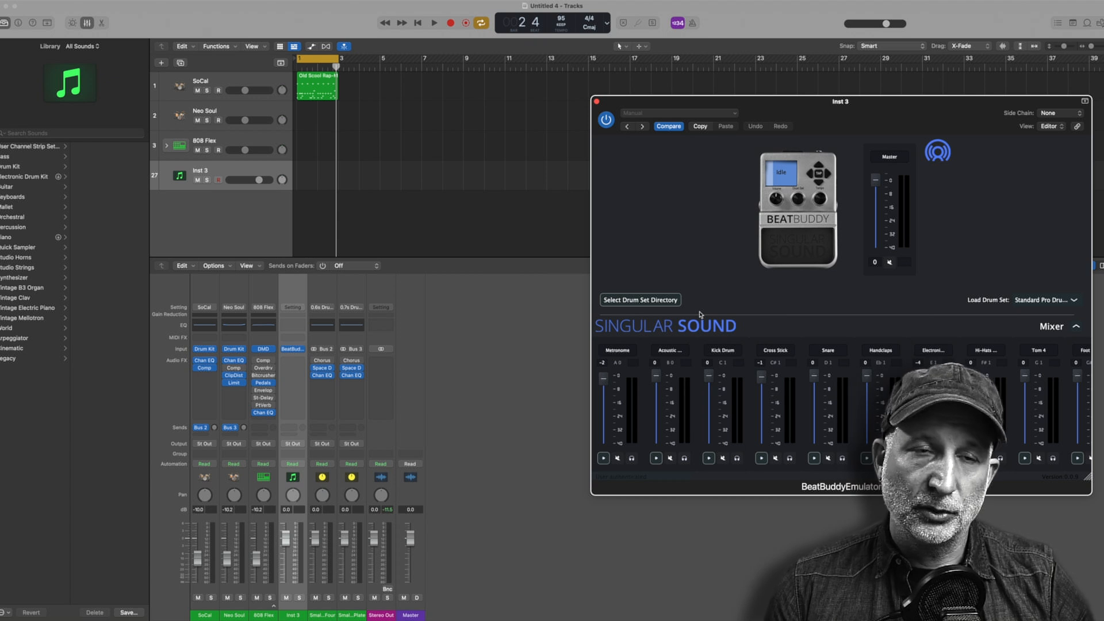
mouse_move(683, 311)
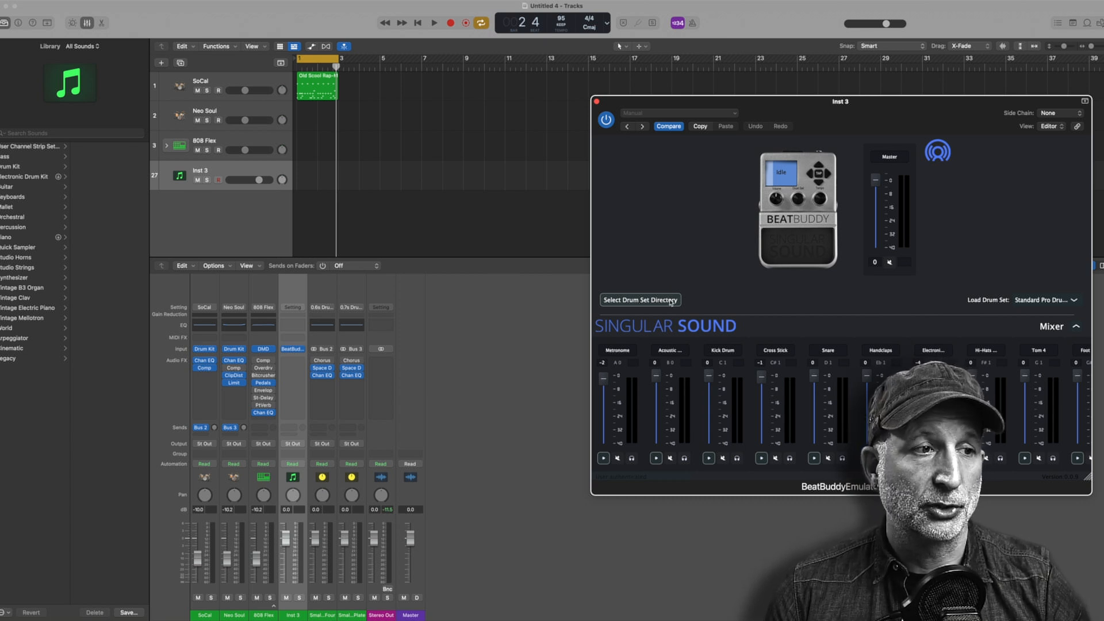
Set the emulator's drum set directory to BBManager+BBWorkspace > BBWorkspace > user_lib
click(639, 299)
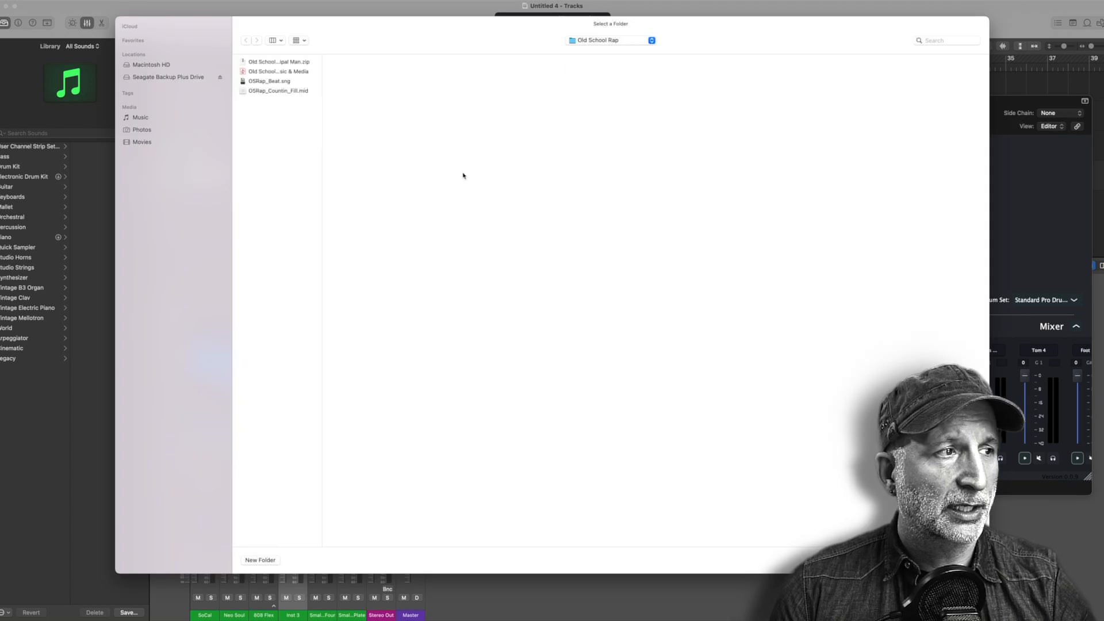
click(610, 40)
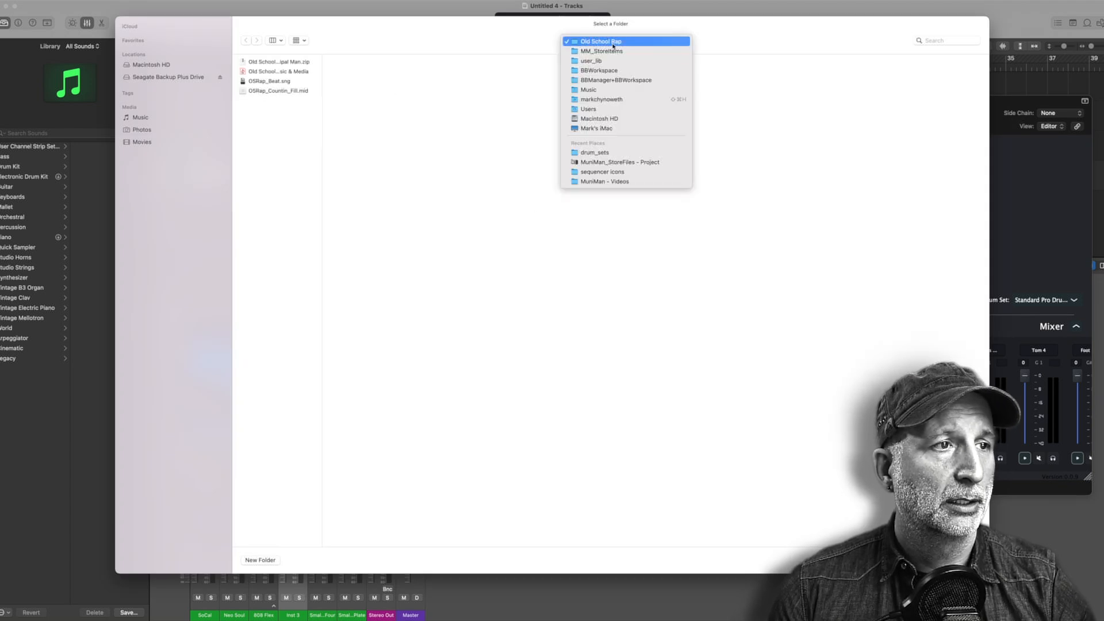
click(598, 69)
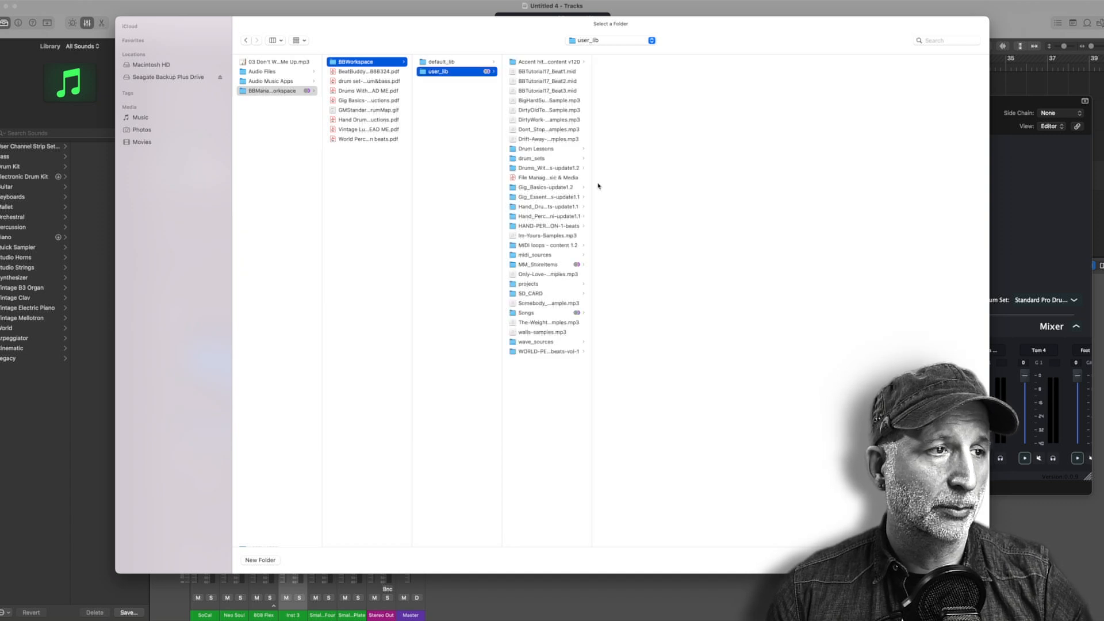
click(531, 158)
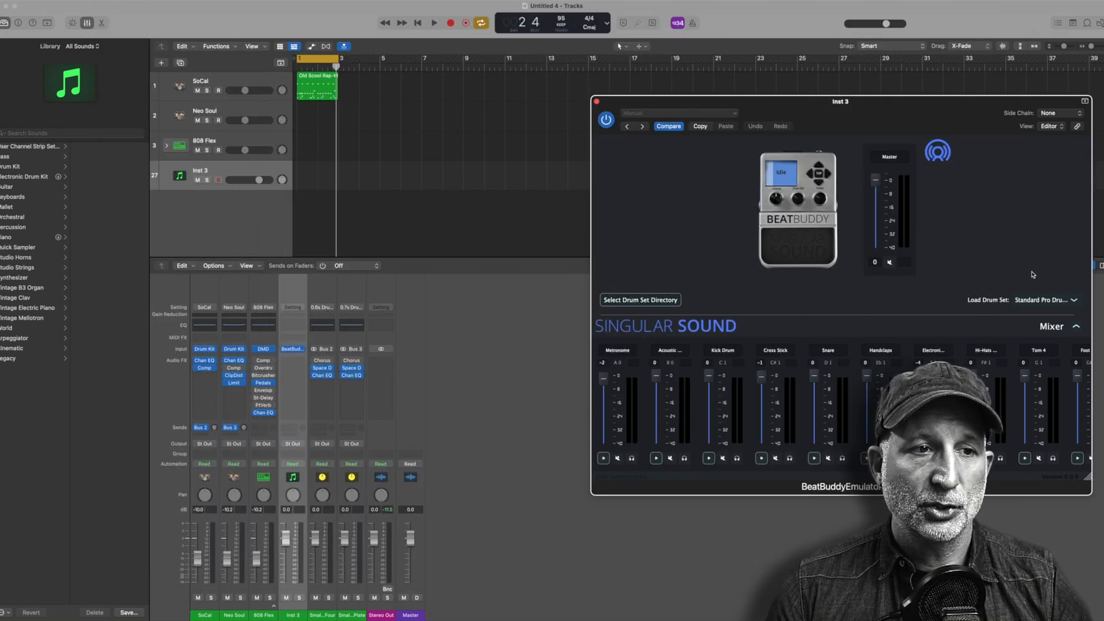
Select the Old Scool Rap-Main Groove region on the SoCal track for piano roll editing
click(1048, 300)
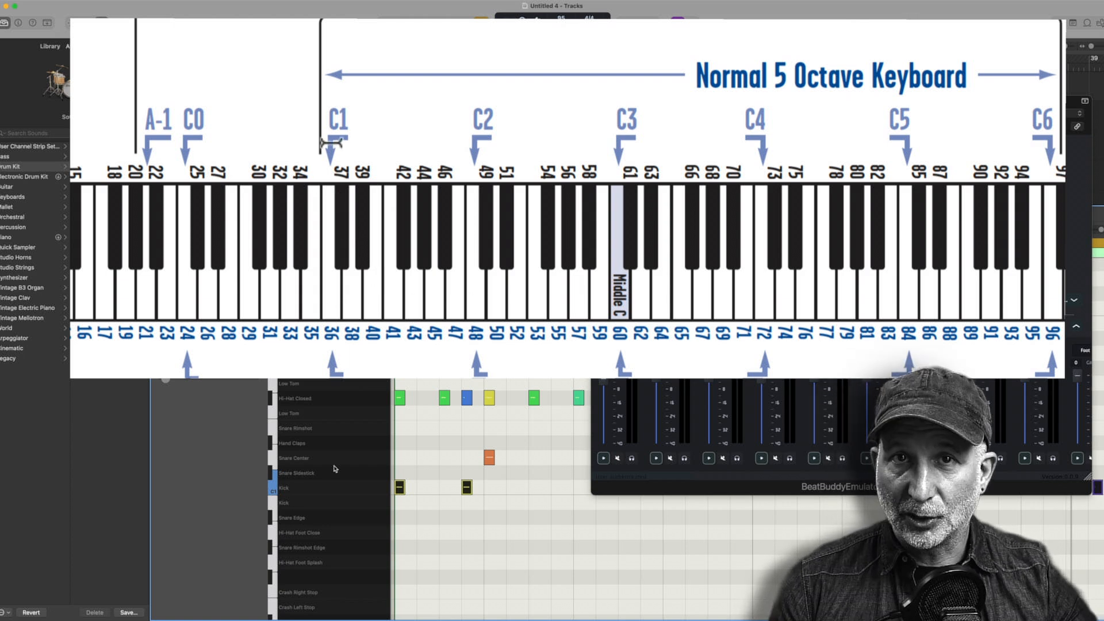
mouse_move(329, 197)
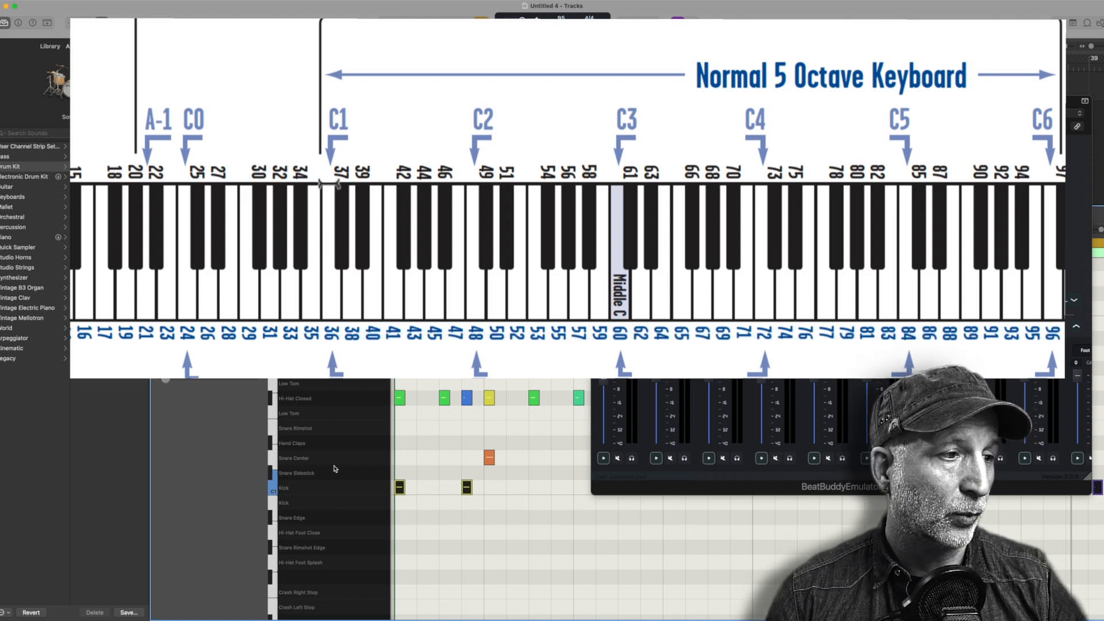
mouse_move(327, 222)
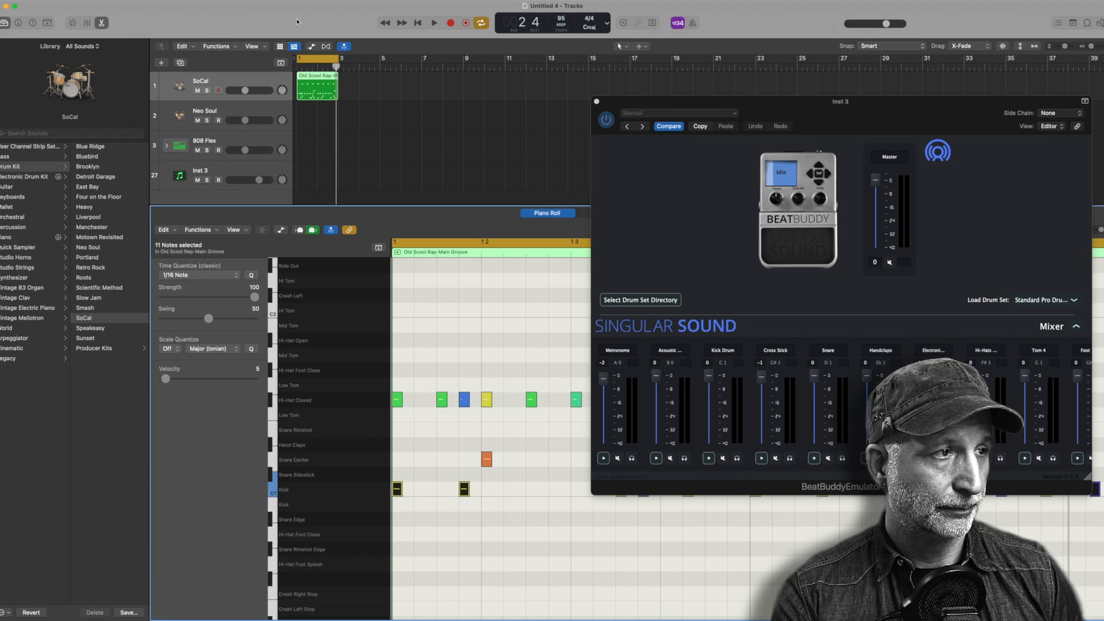
Play the Old Scool Rap groove on the SoCal kit, then move it to Neo Soul and replay
click(433, 23)
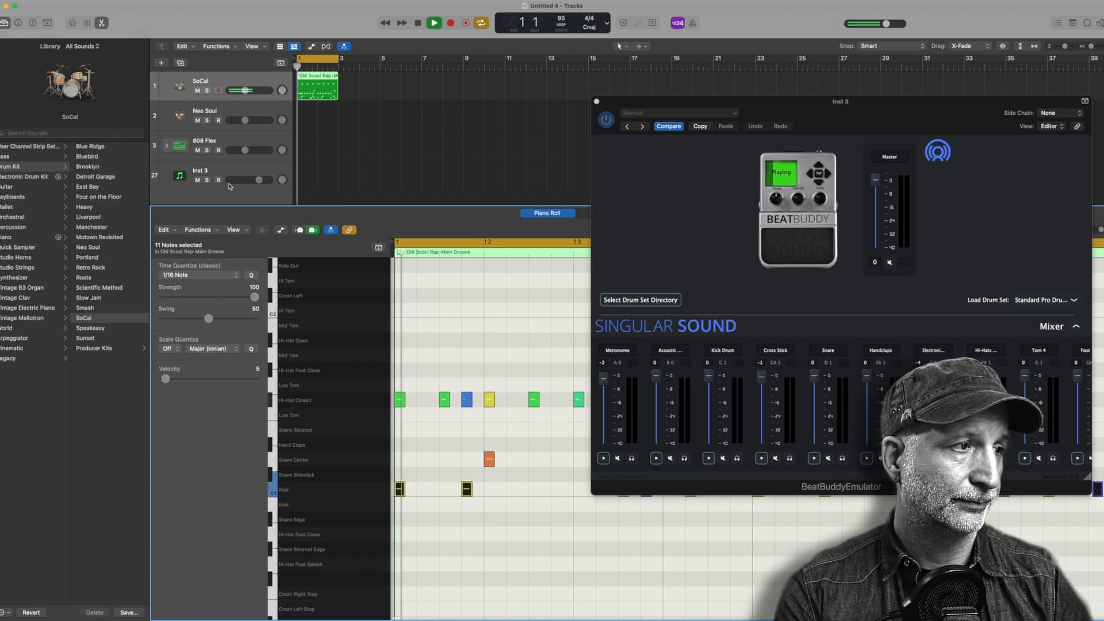
drag(250, 180, 218, 180)
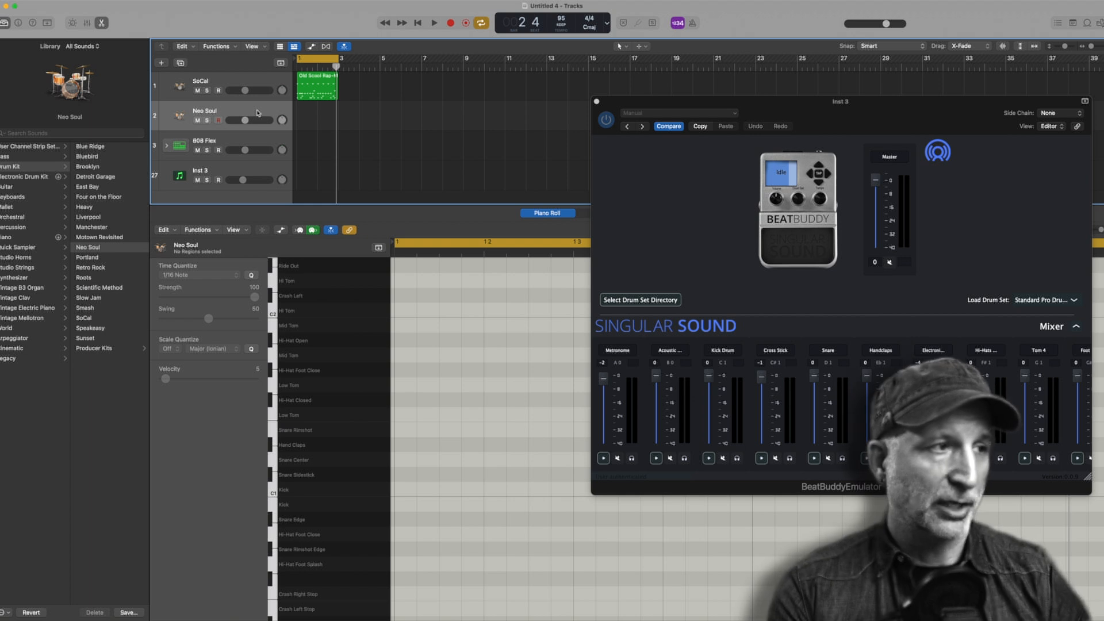
drag(316, 82, 316, 115)
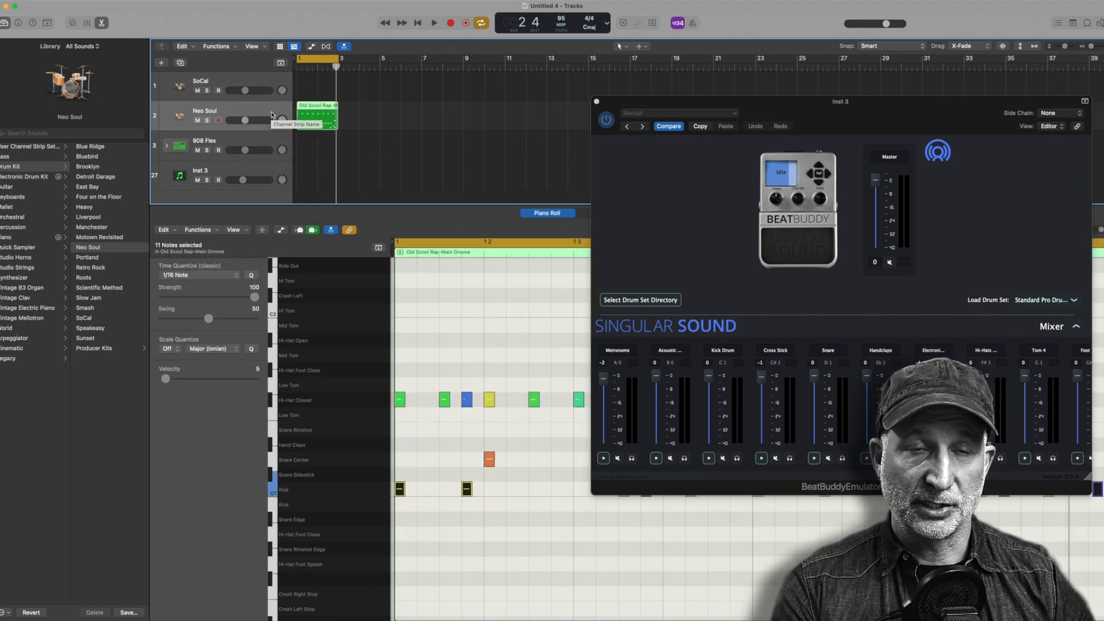
click(433, 22)
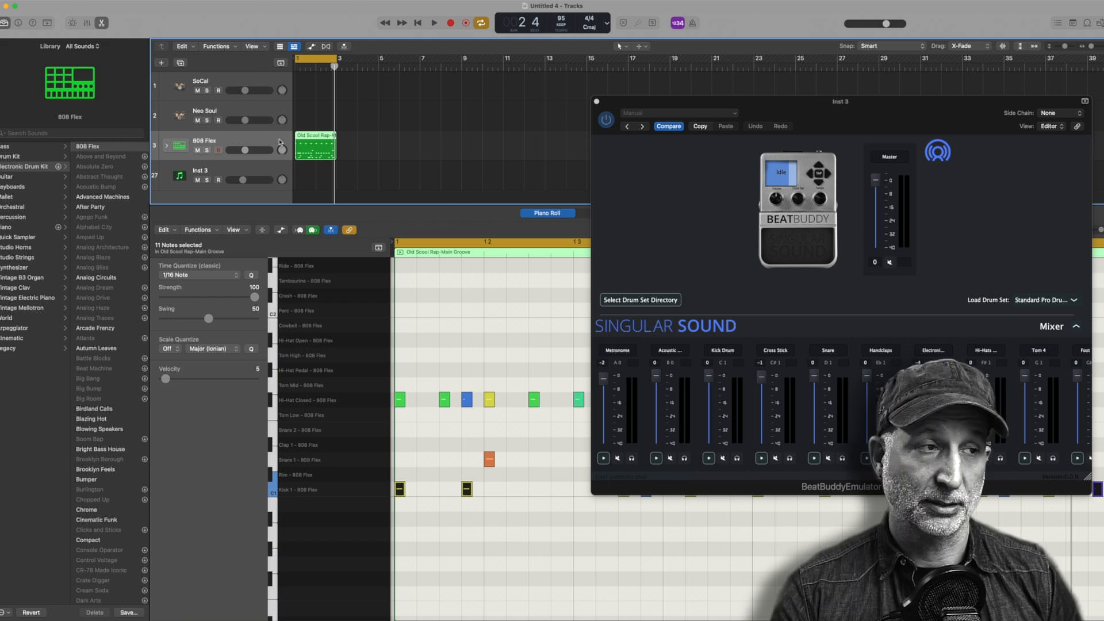
Start playback to hear the Old Scool Rap groove through the 808 Flex kit
click(433, 23)
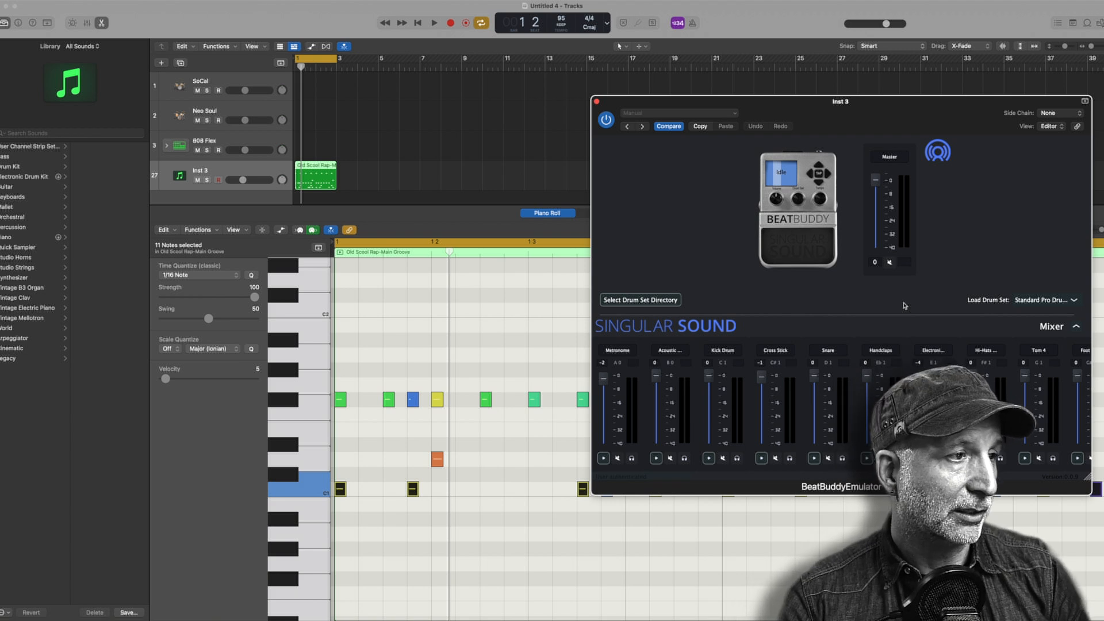
Play the groove through the BeatBuddy Emulator on Inst 3, then stop playback
click(434, 22)
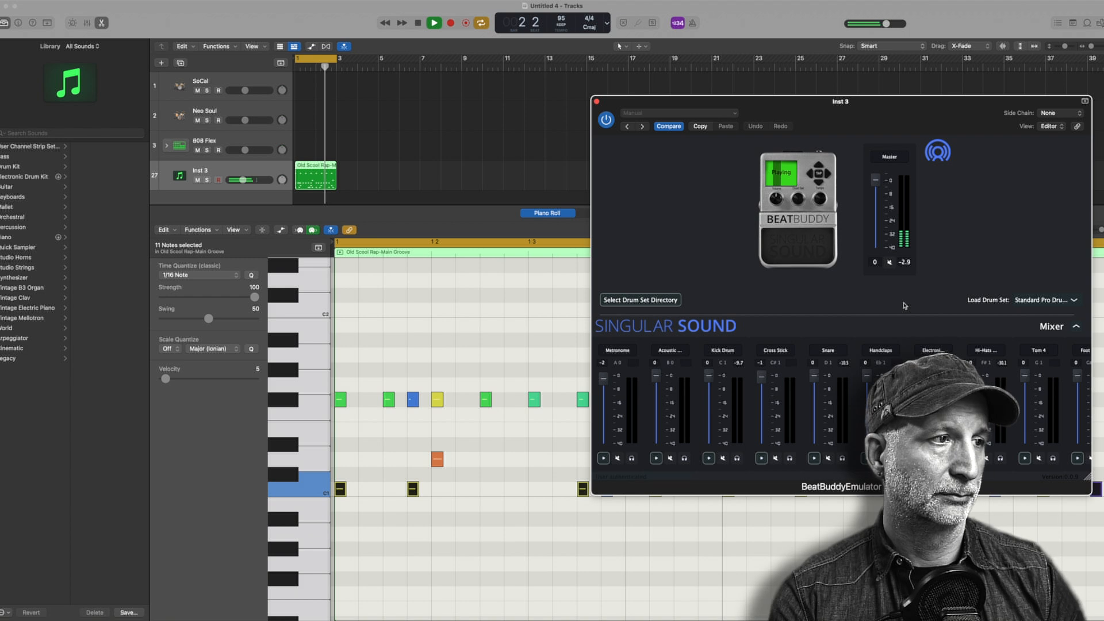
click(435, 22)
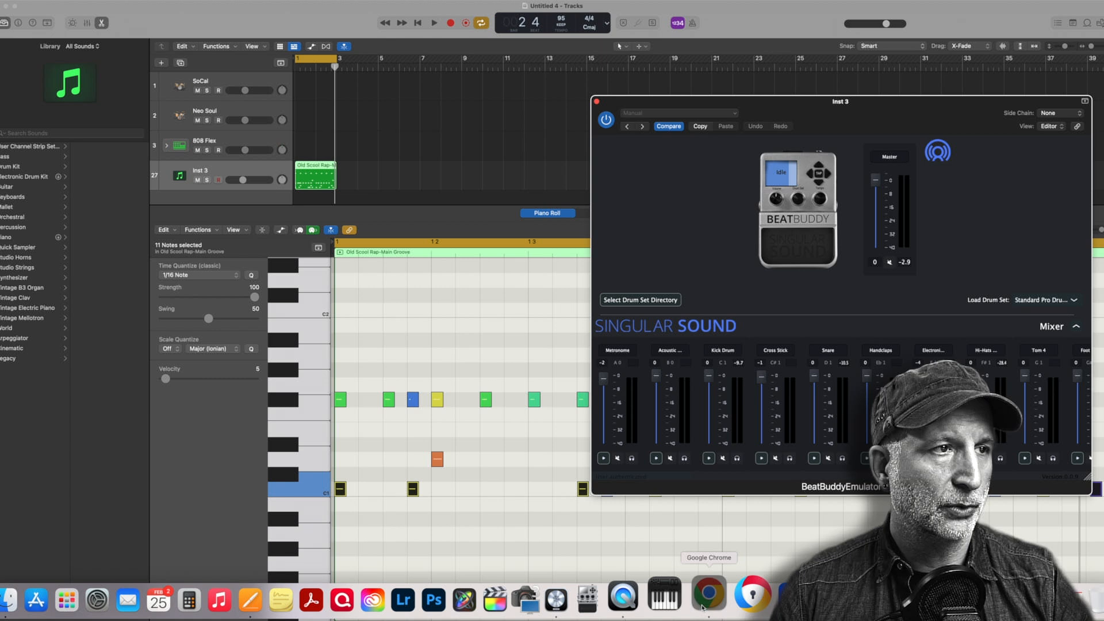
click(710, 594)
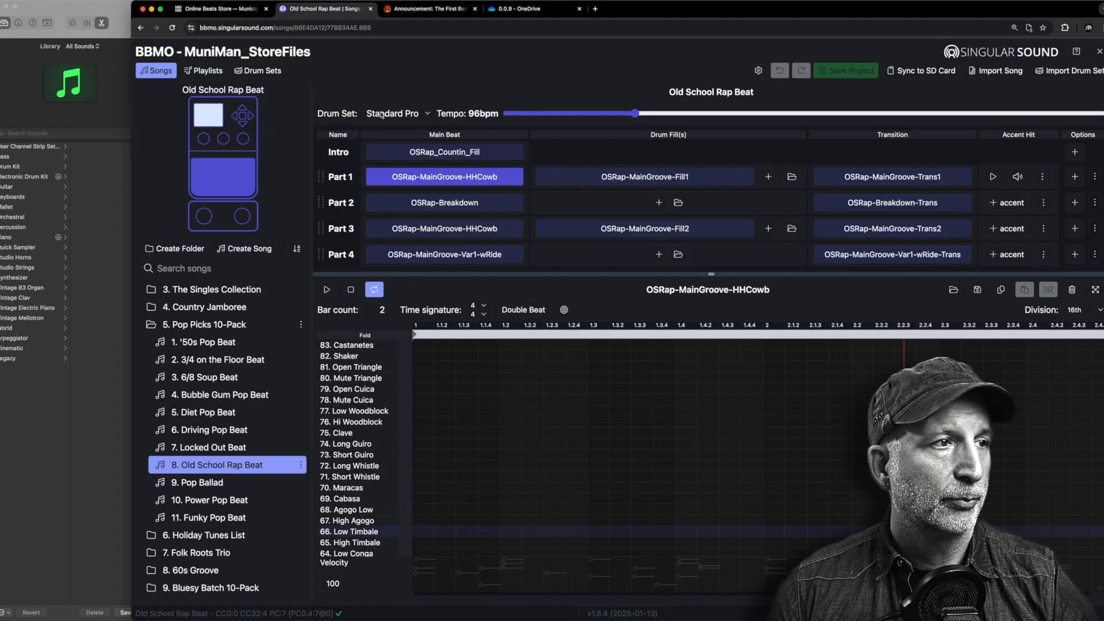
mouse_move(452, 90)
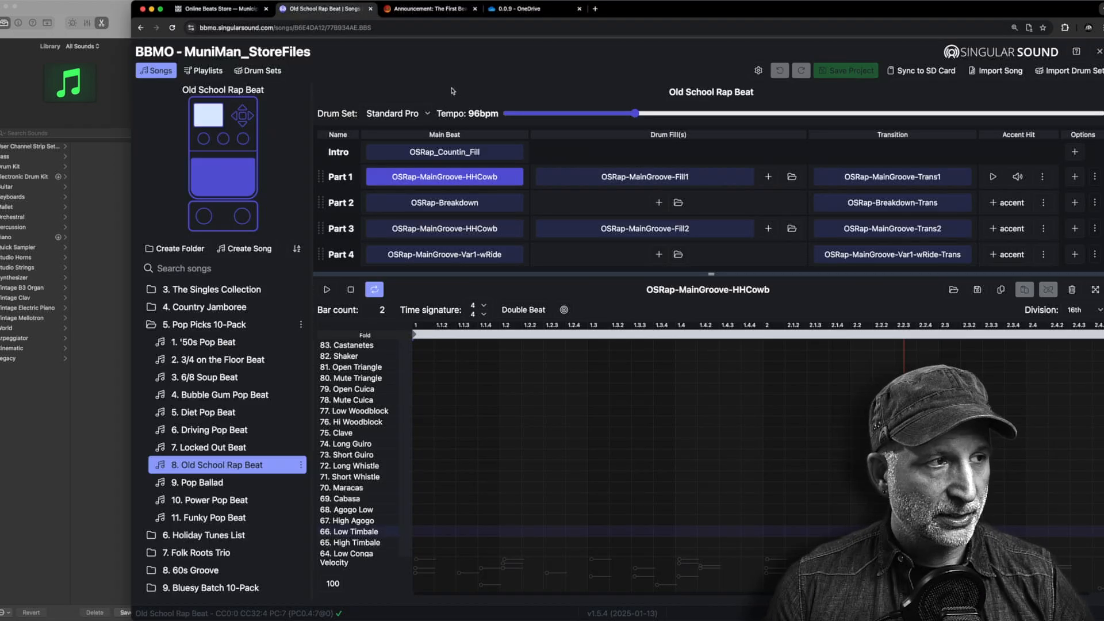
mouse_move(185, 238)
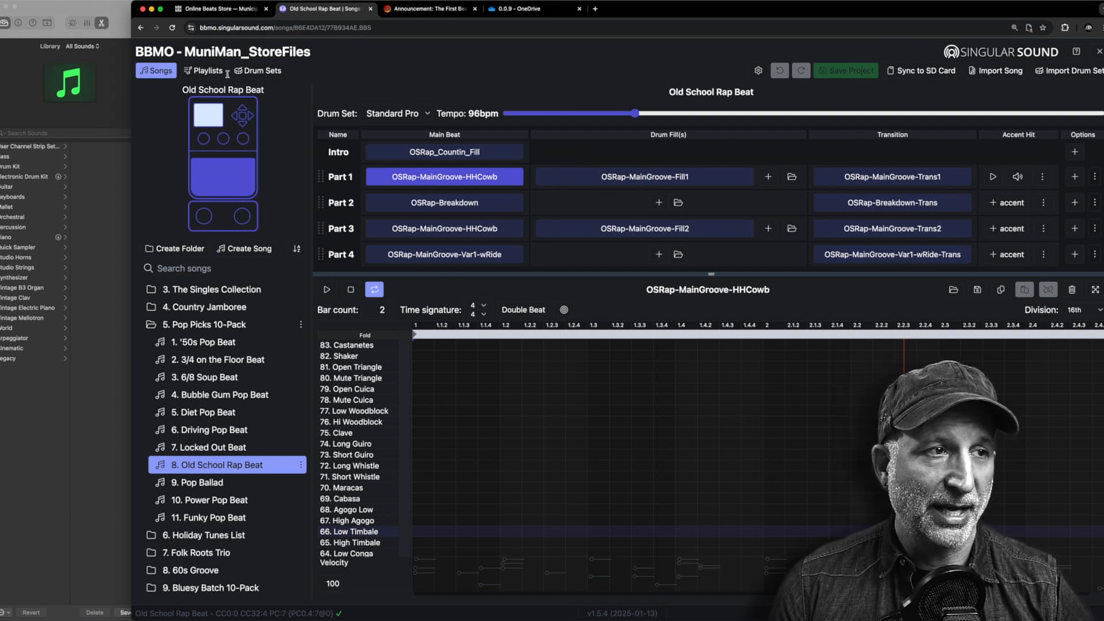
click(1094, 288)
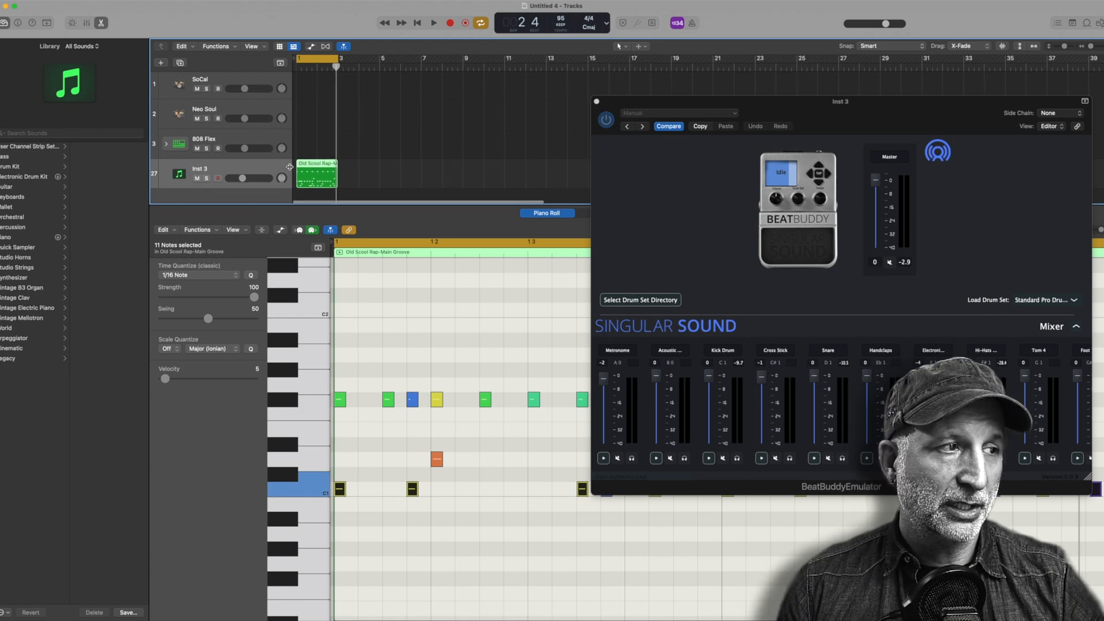
Try the Old Scool Rap region at bars 3 and 7 on Inst 3, then return it to bar 1
drag(317, 173, 315, 174)
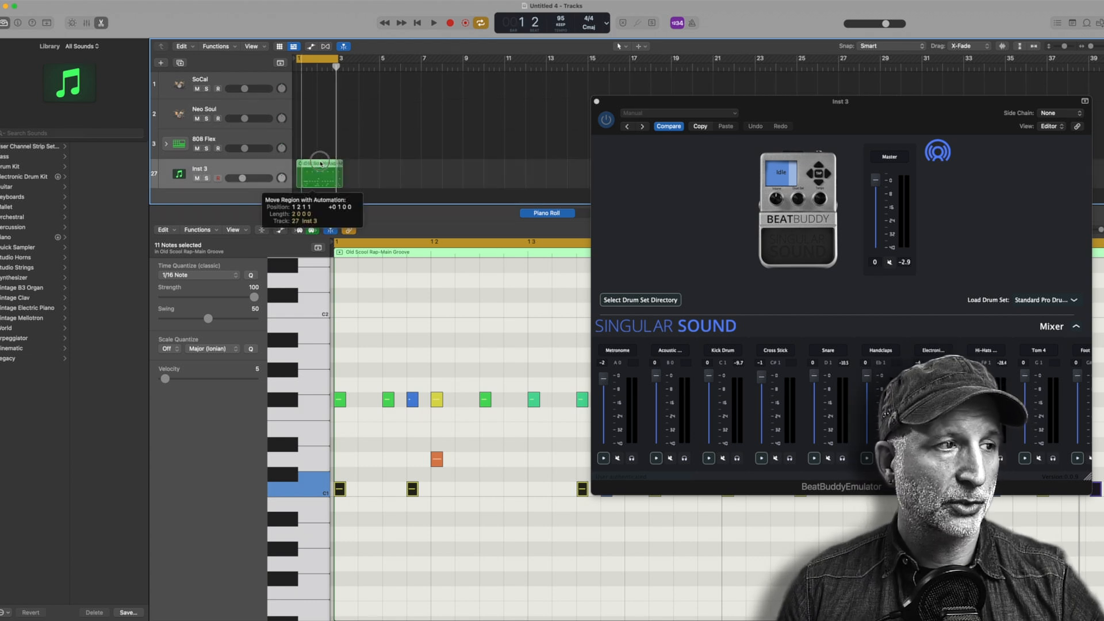
drag(320, 174, 317, 174)
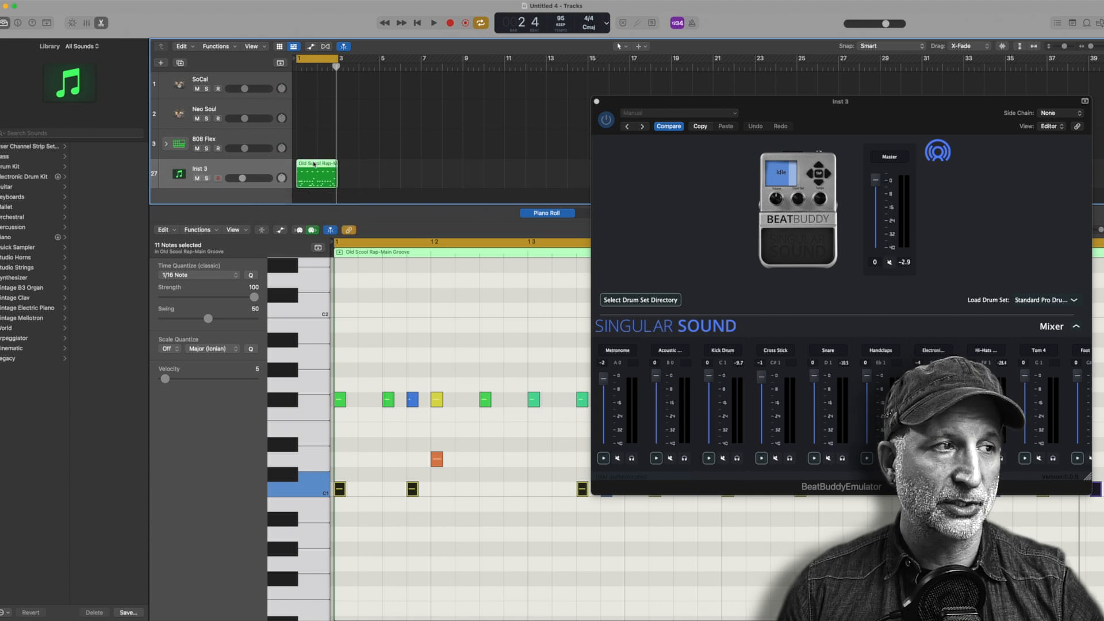
drag(317, 174, 359, 173)
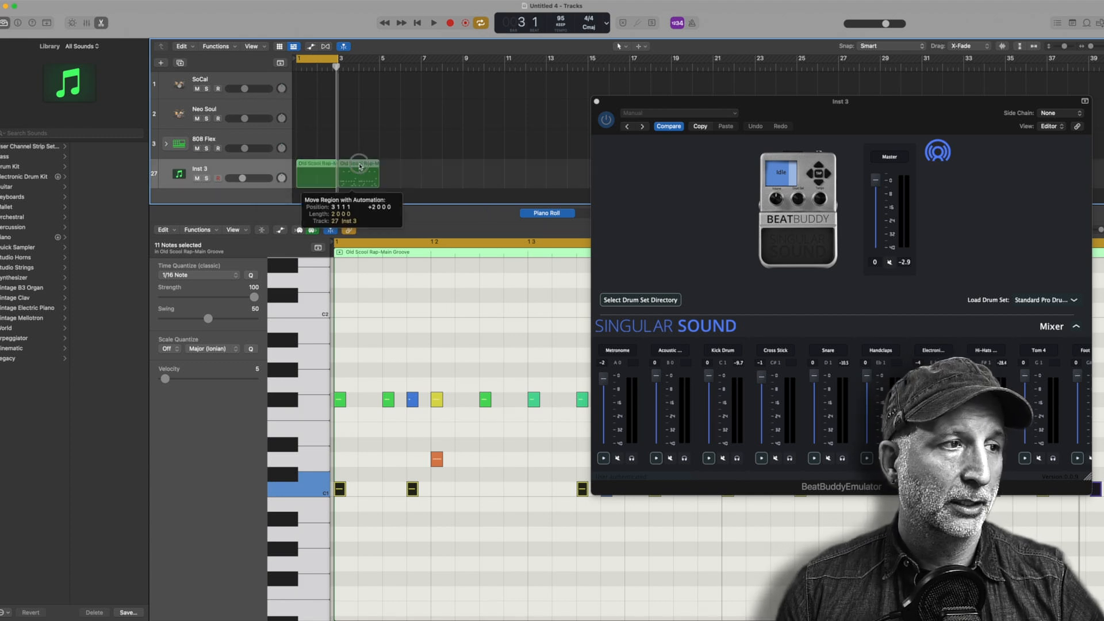
drag(338, 173, 442, 173)
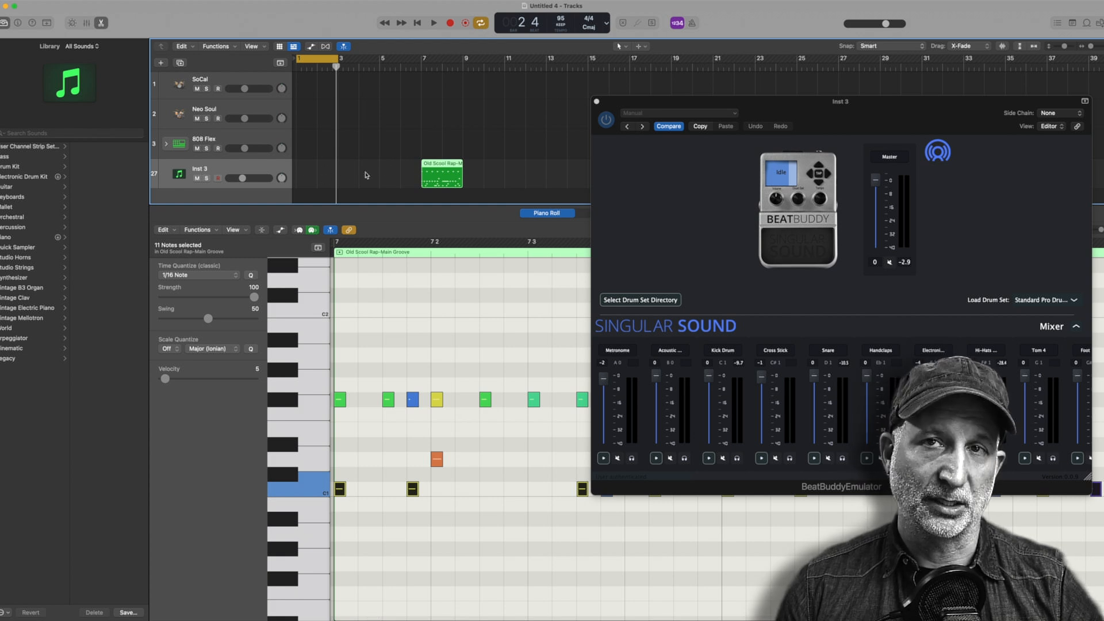
drag(442, 173, 395, 173)
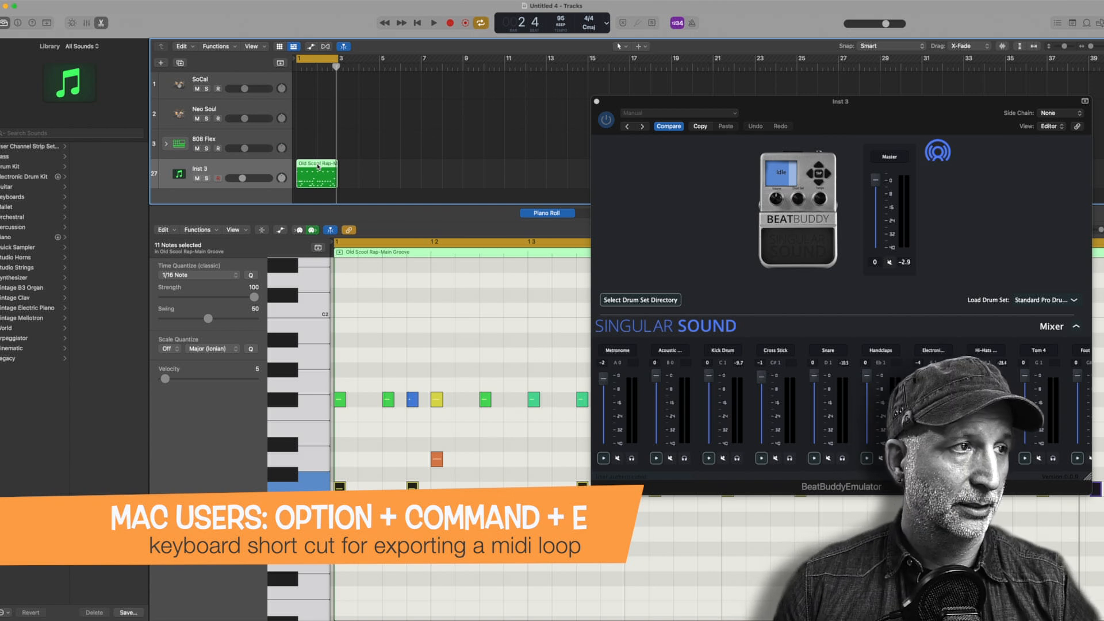
Open the File menu to reach the Export submenu
click(13, 6)
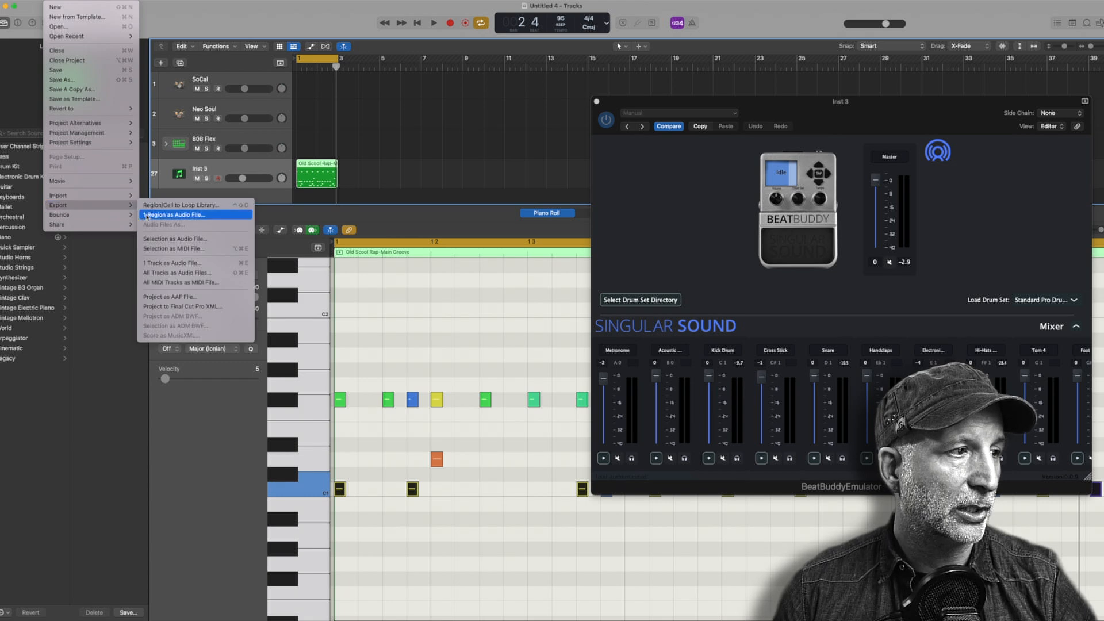
mouse_move(172, 249)
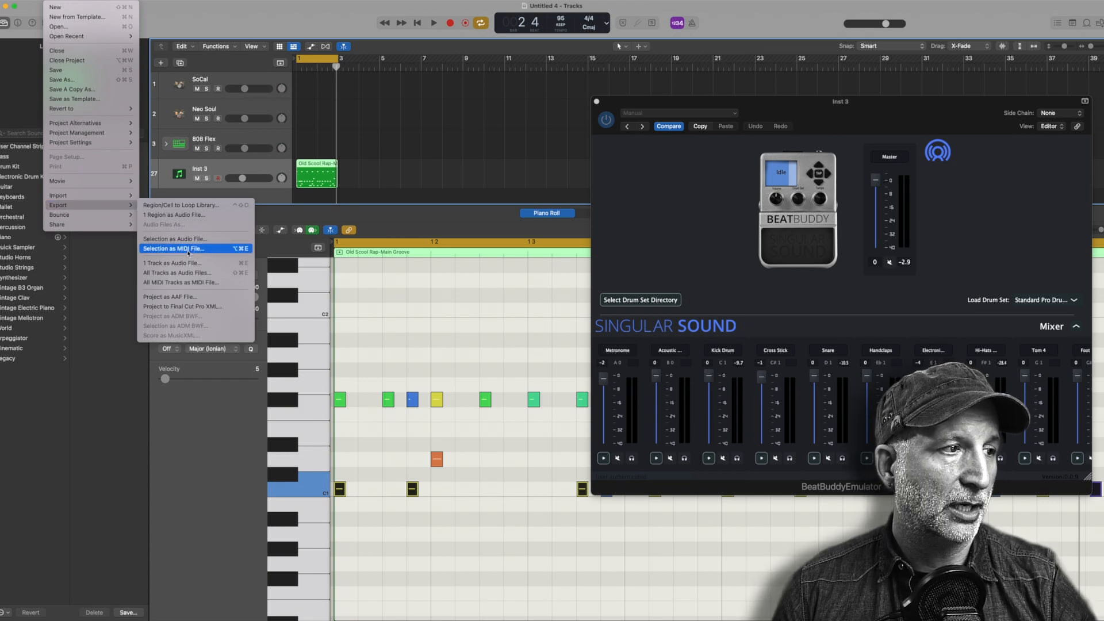